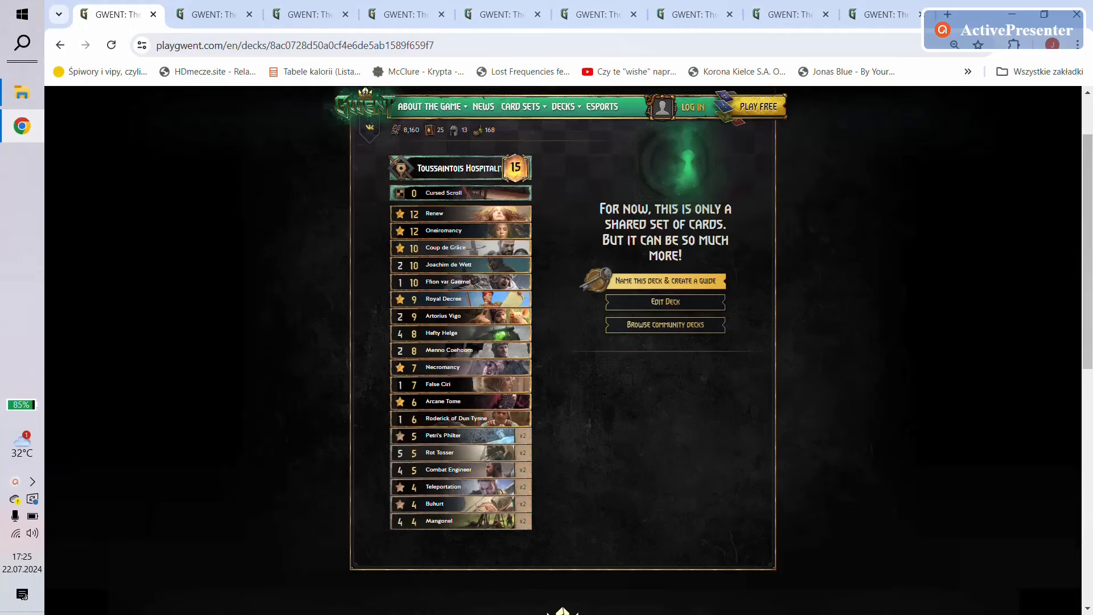
mouse_move(882, 334)
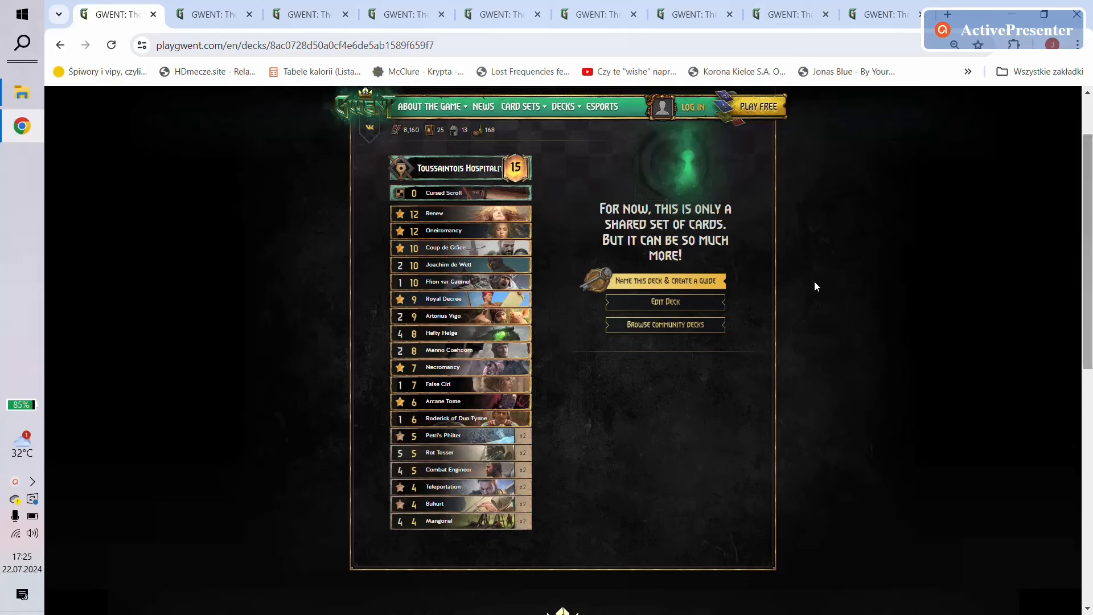
mouse_move(650, 330)
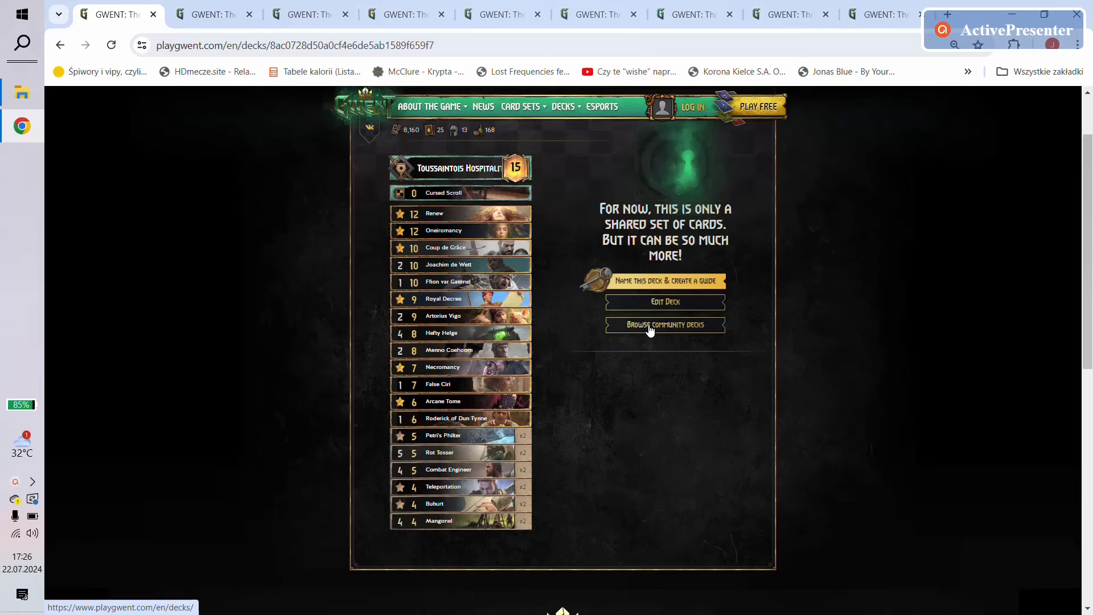
mouse_move(460, 168)
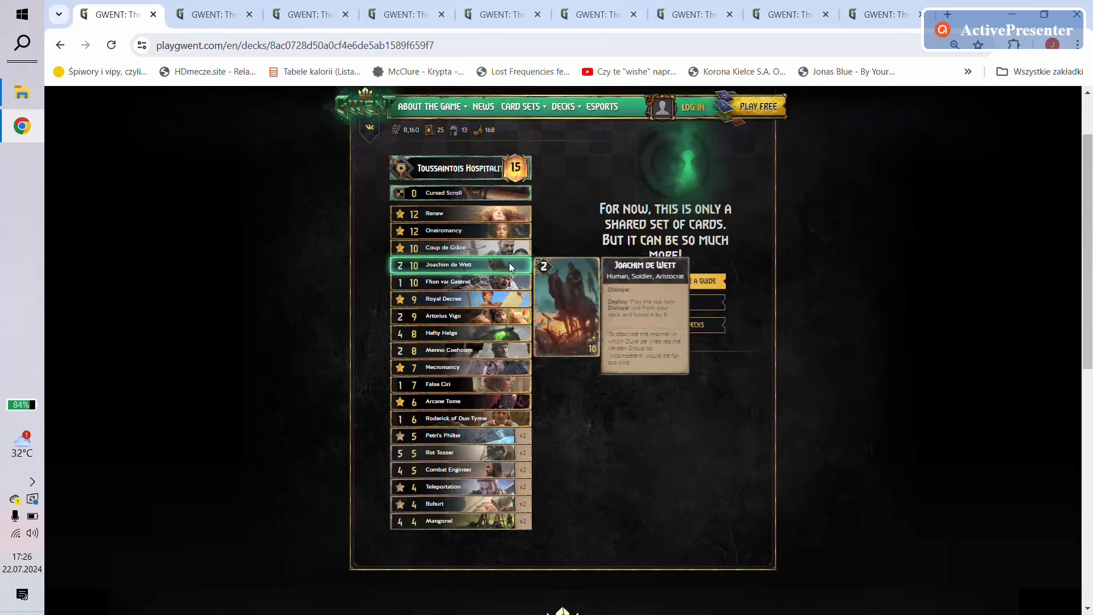
mouse_move(503, 314)
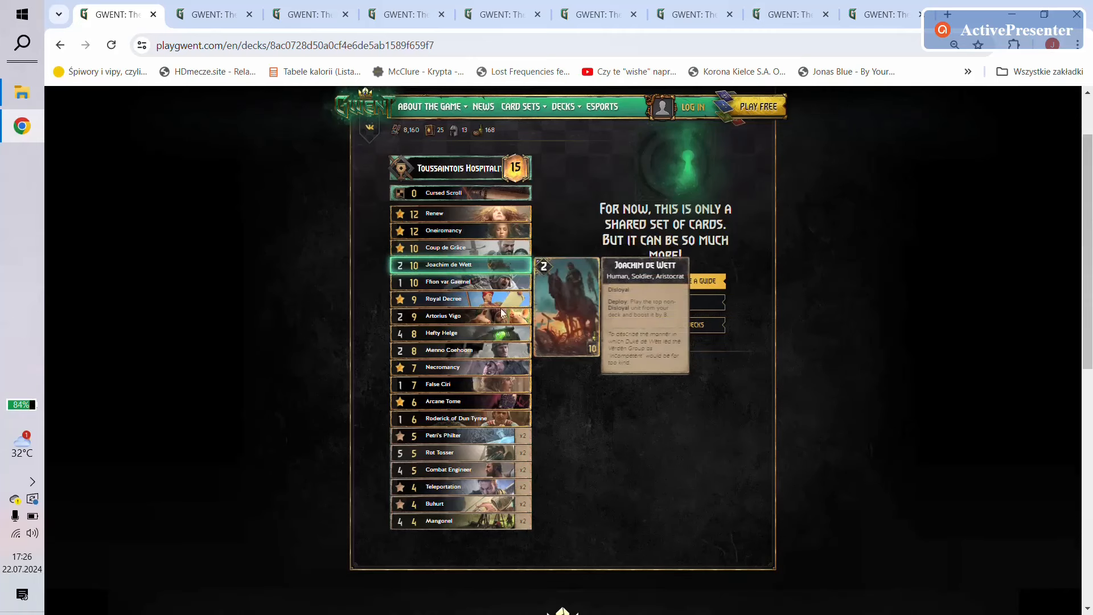
mouse_move(461, 418)
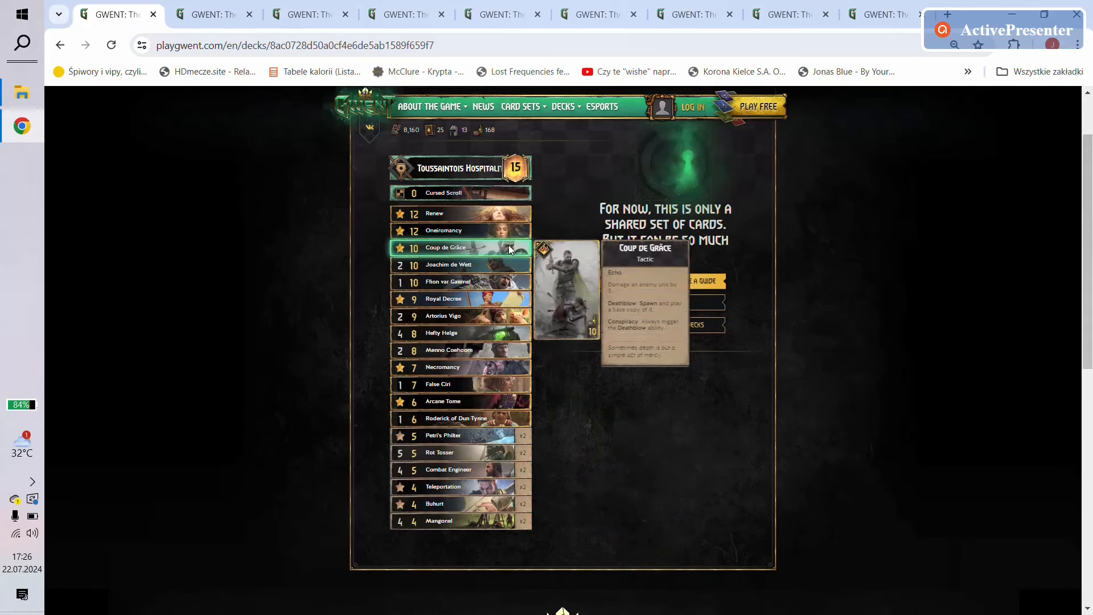
mouse_move(516, 256)
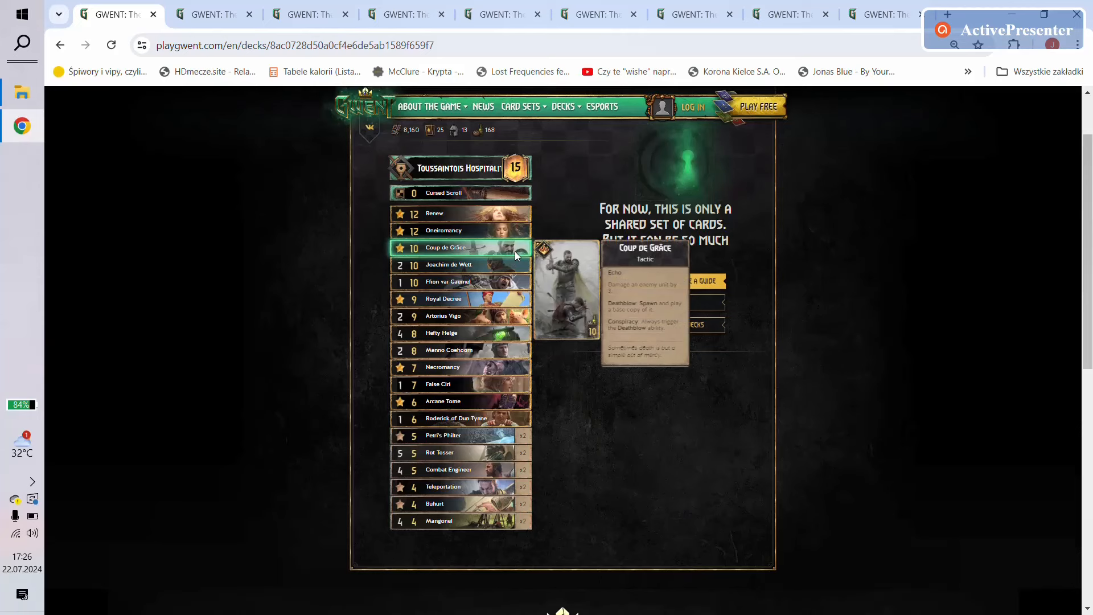
mouse_move(515, 271)
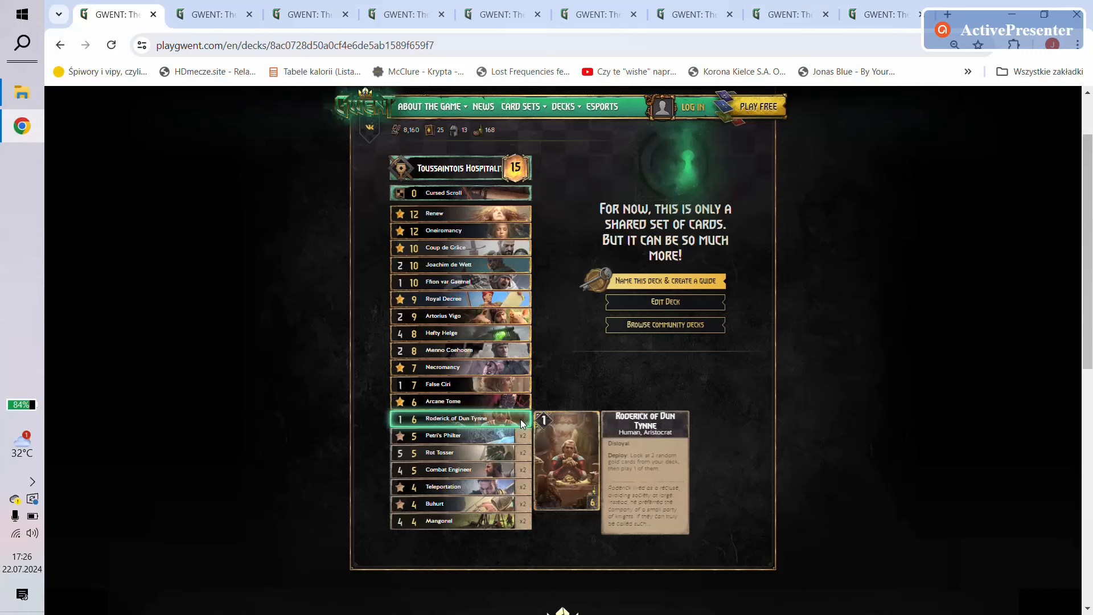
mouse_move(544, 330)
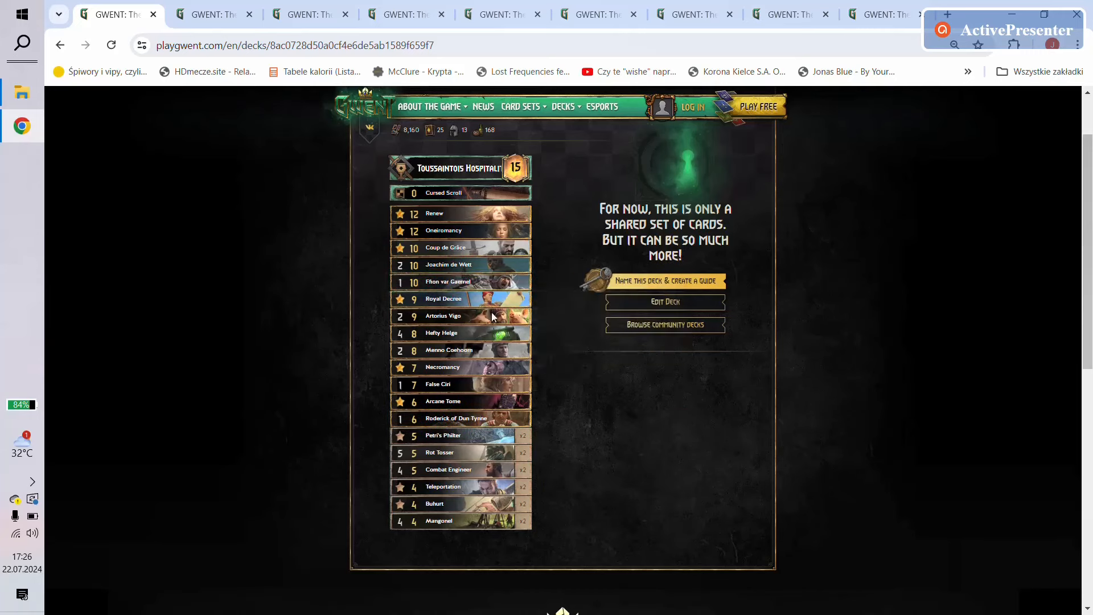
mouse_move(495, 307)
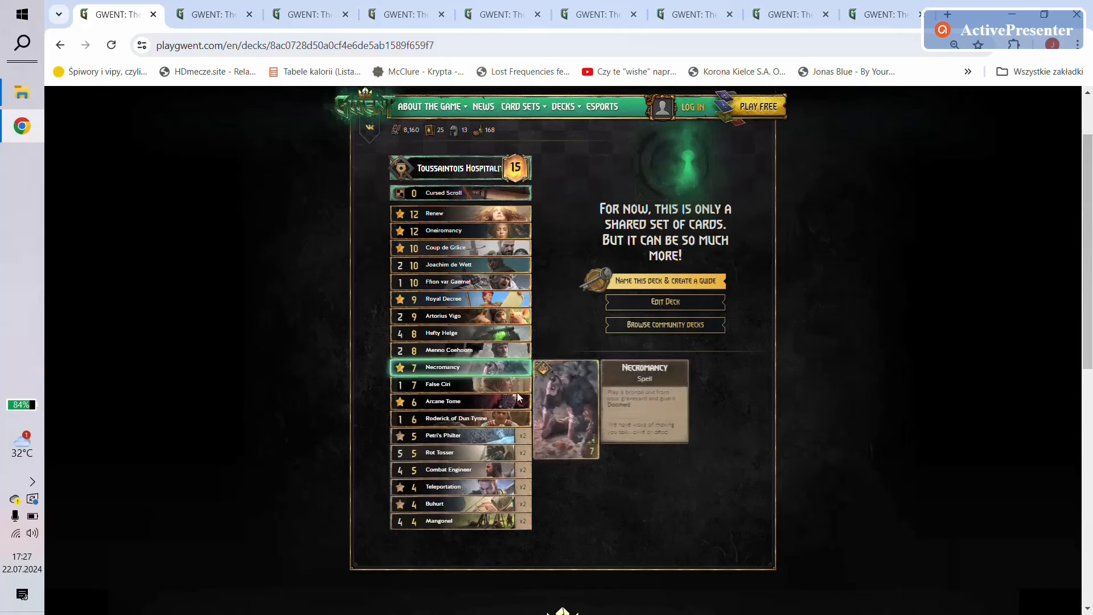
mouse_move(448, 469)
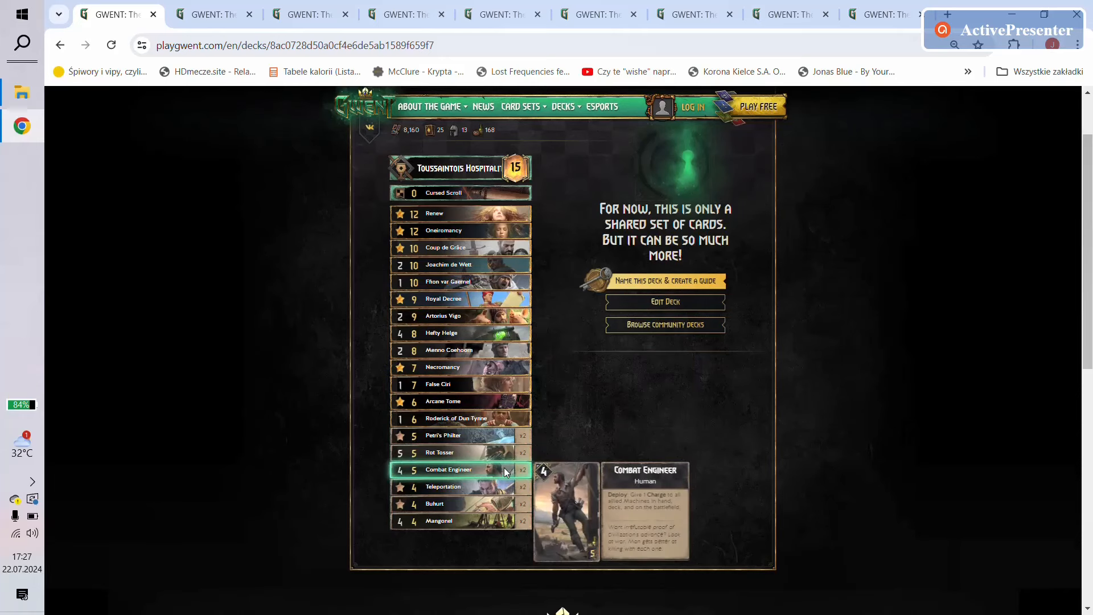
mouse_move(460, 366)
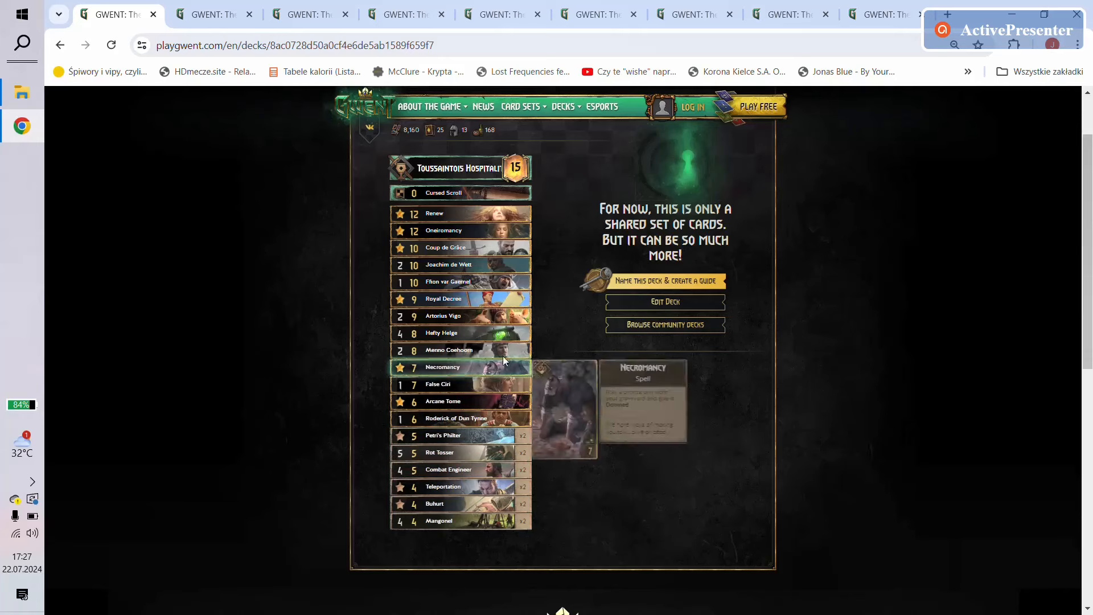
mouse_move(489, 350)
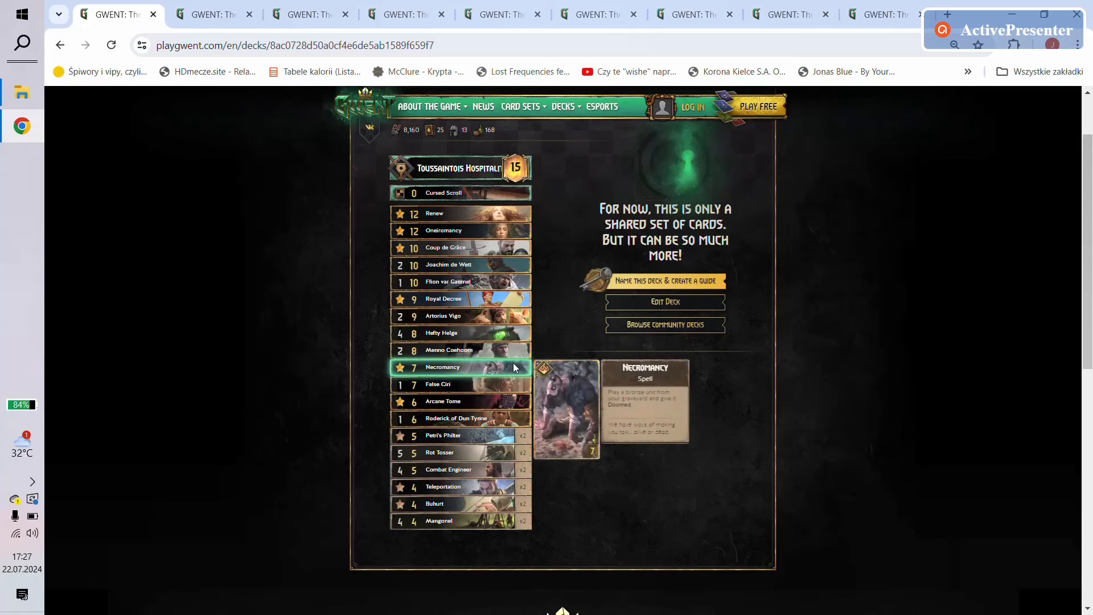
mouse_move(519, 469)
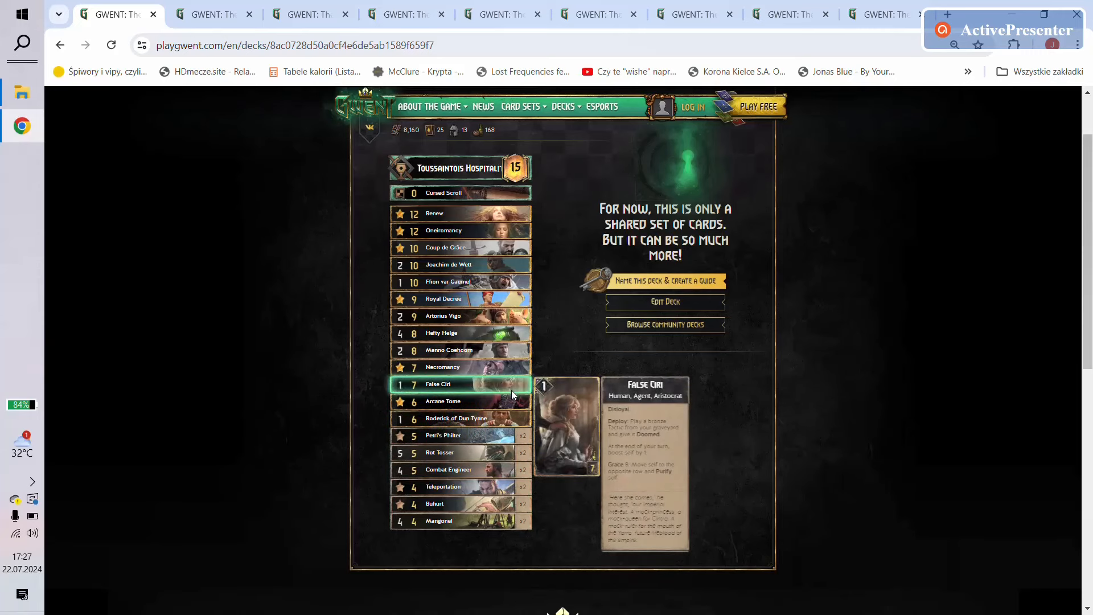
mouse_move(495, 503)
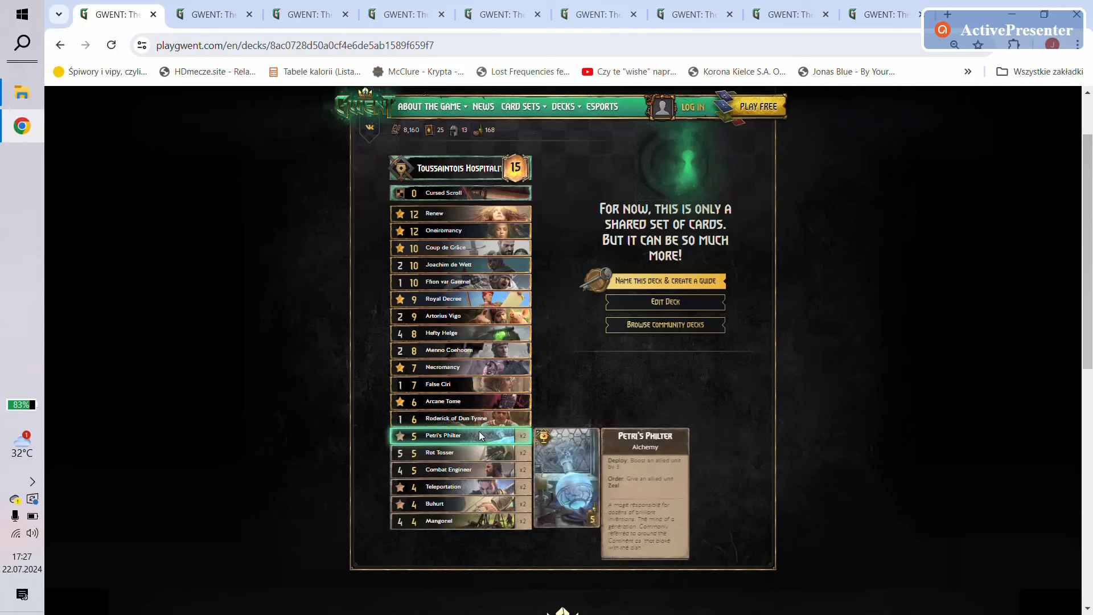
mouse_move(489, 452)
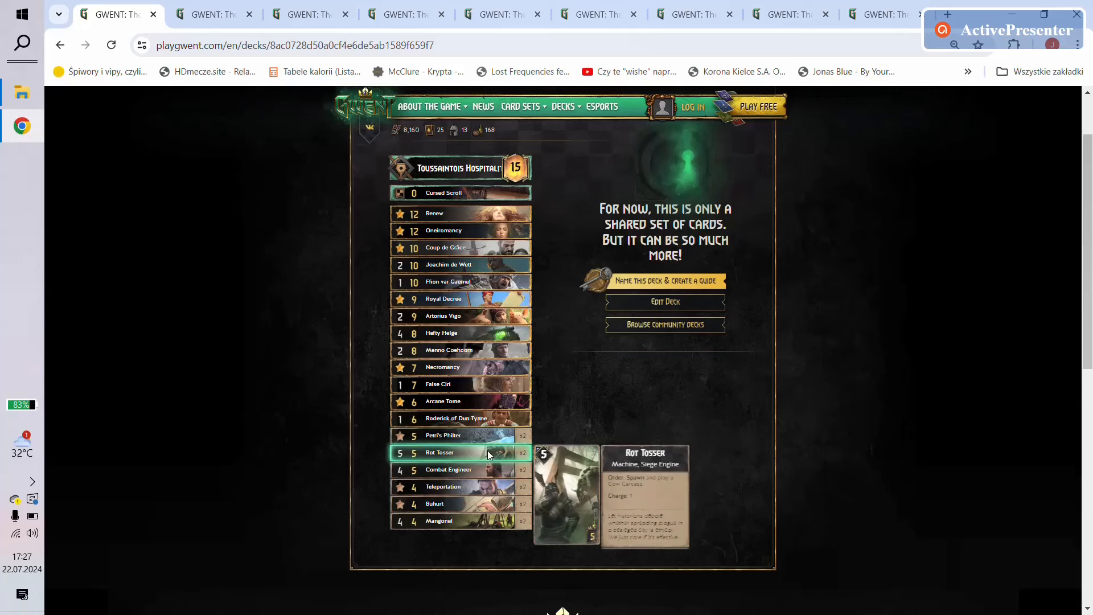
mouse_move(460, 435)
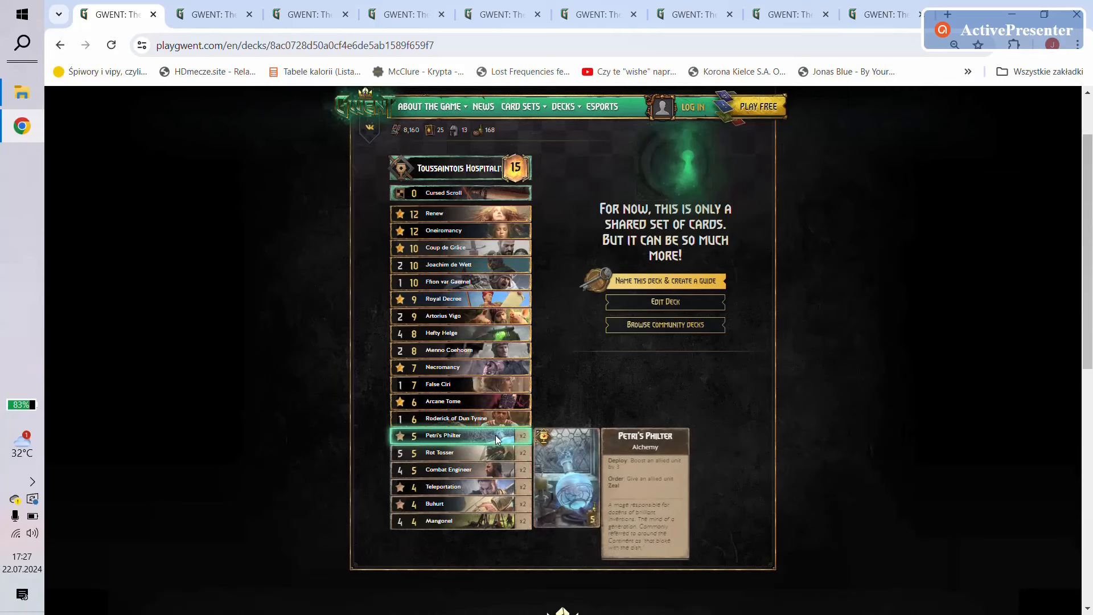
mouse_move(448, 470)
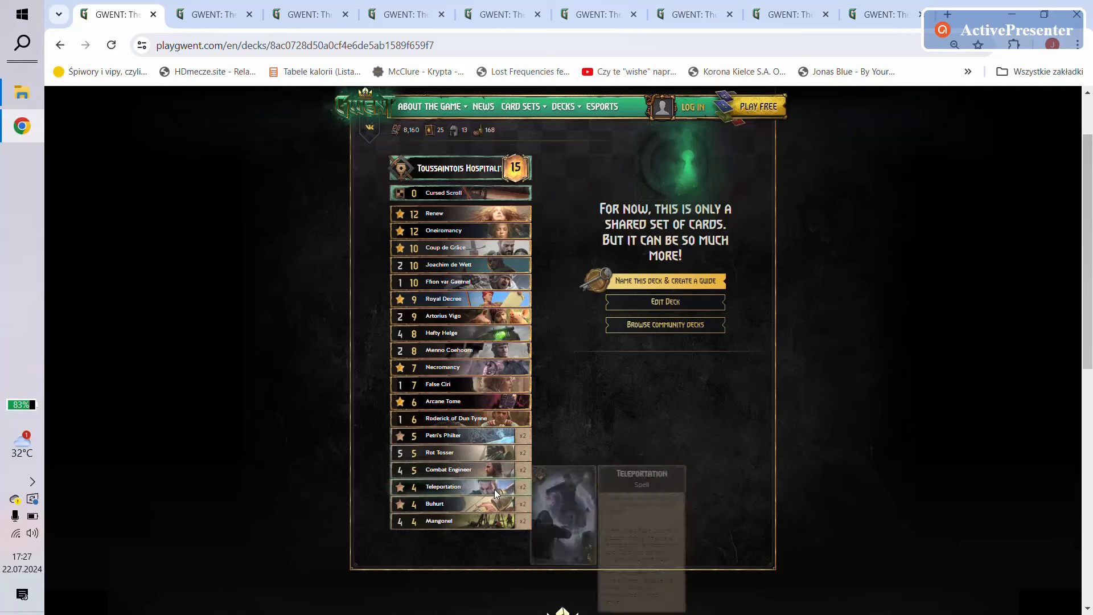
mouse_move(498, 520)
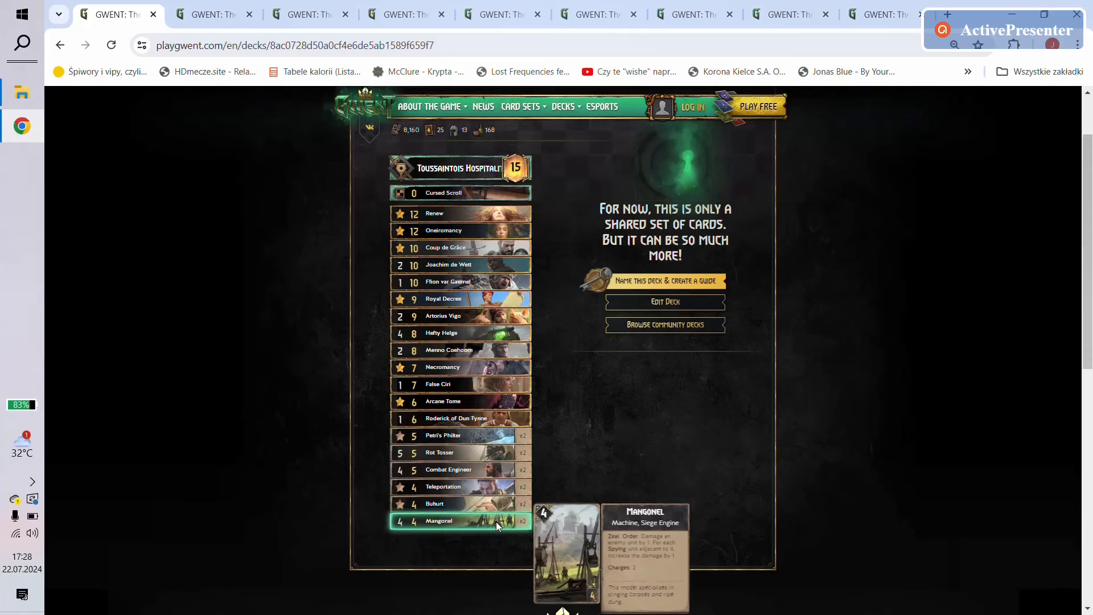
mouse_move(483, 469)
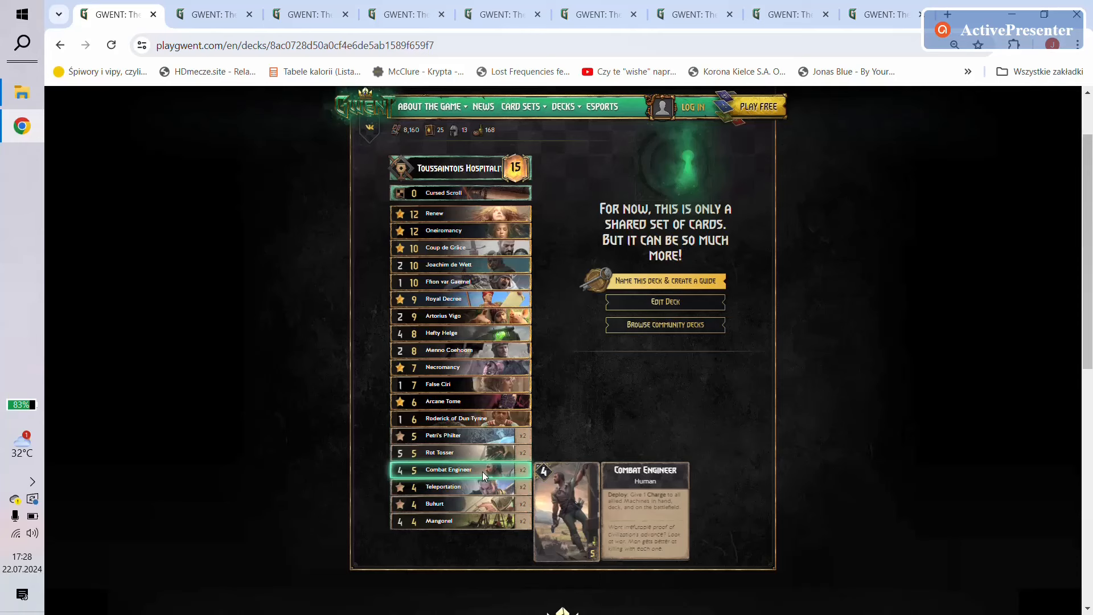
mouse_move(485, 486)
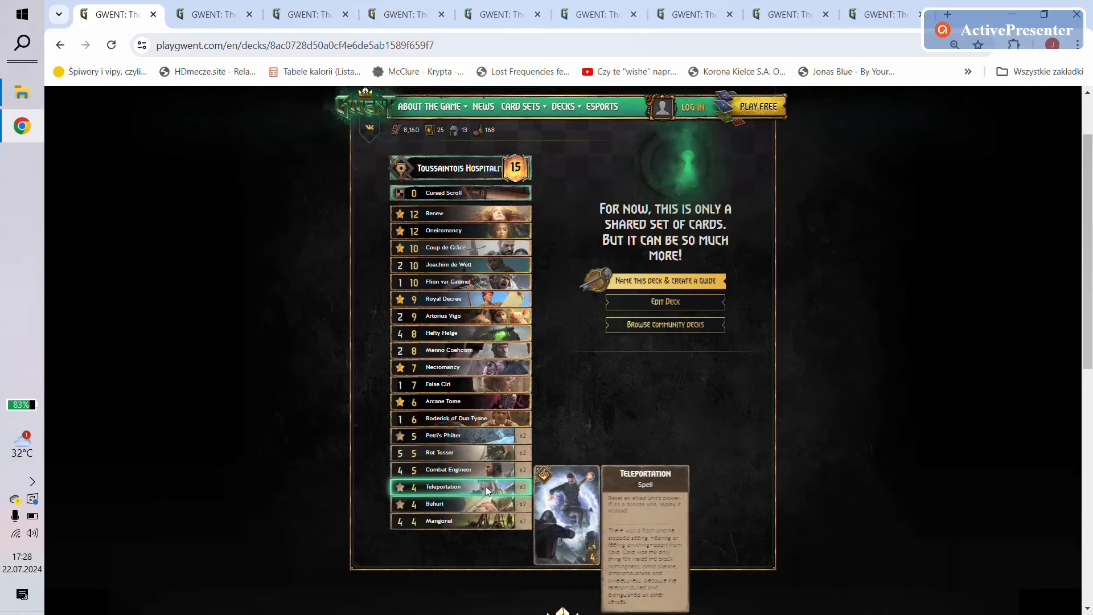
mouse_move(471, 240)
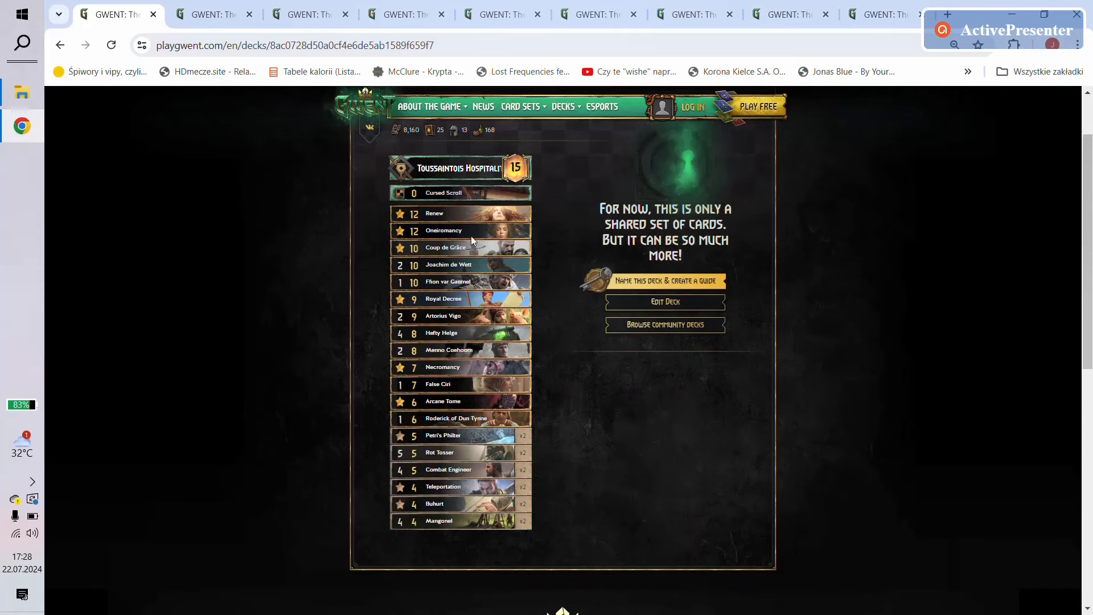
Step: Show the Tactical Decision deck with Sunset Wanderers and review its cards from Renfri down to Mage Assassin
click(206, 14)
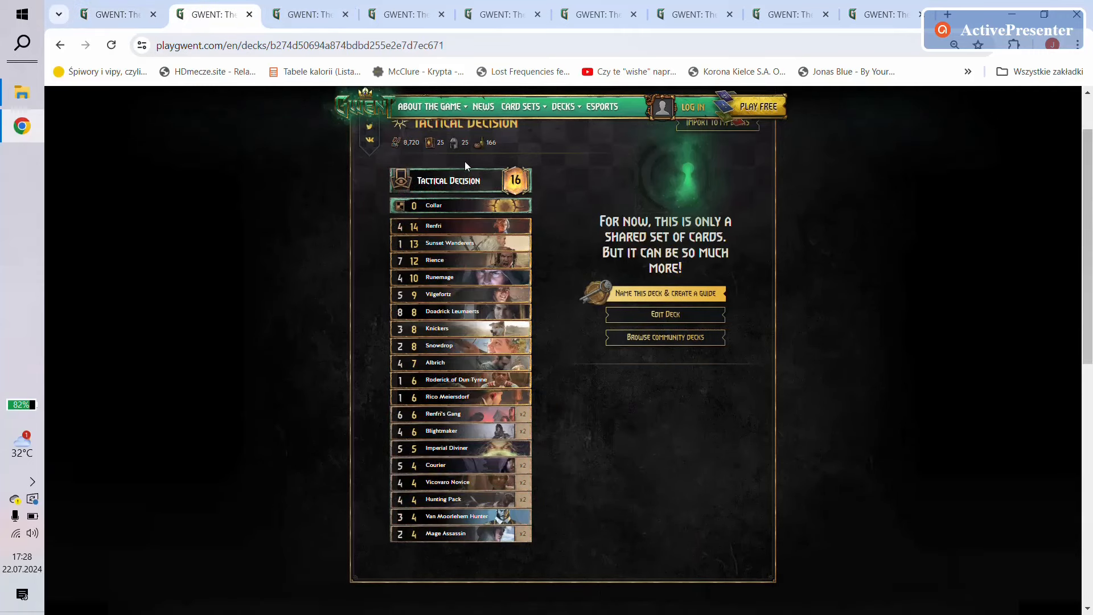
mouse_move(460, 180)
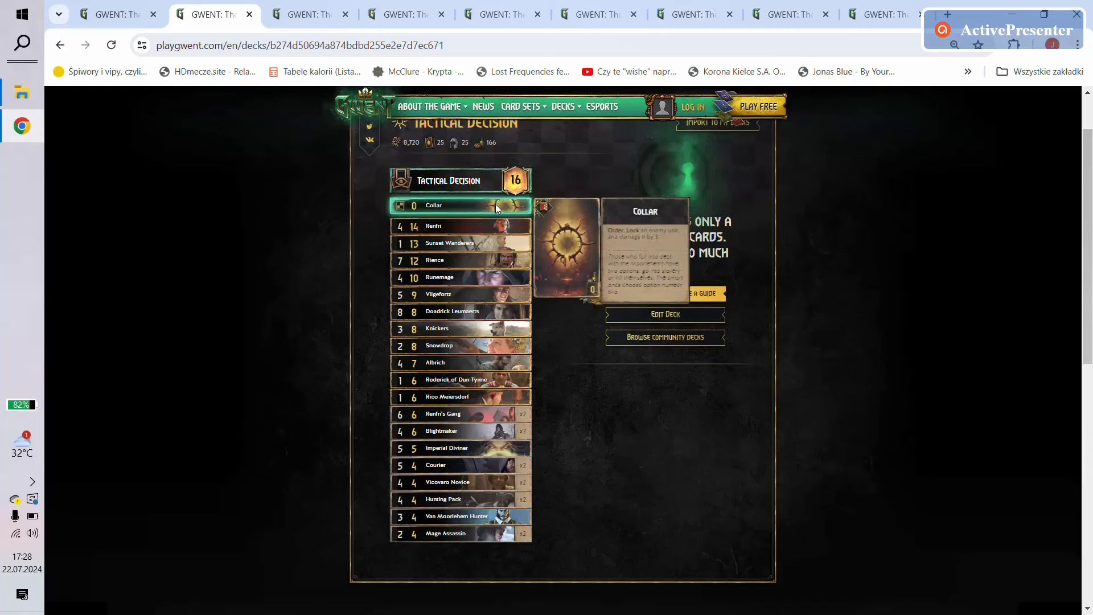
mouse_move(498, 216)
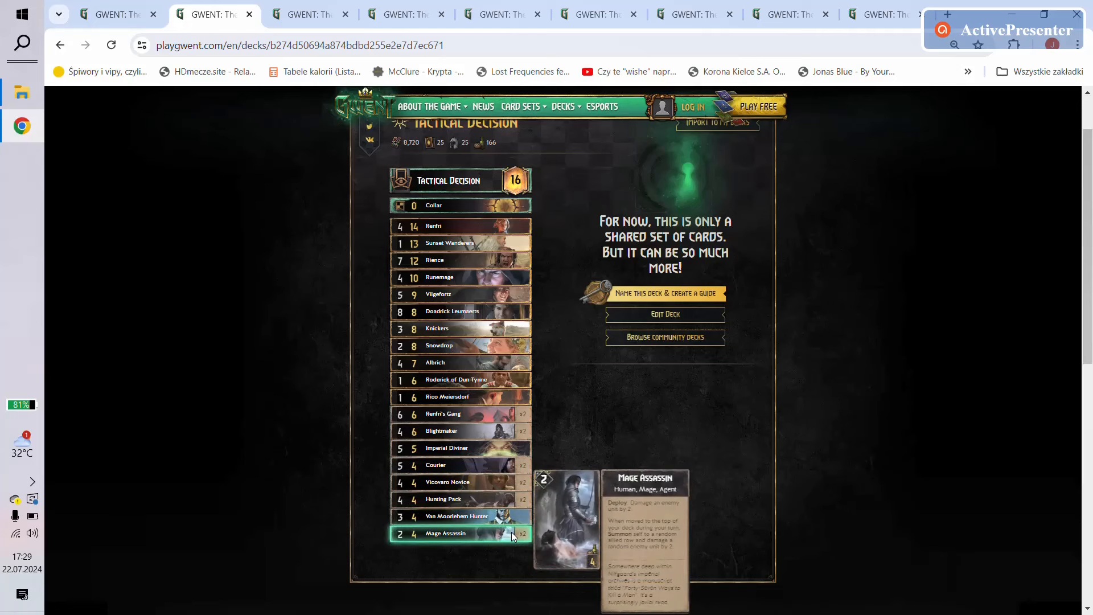
mouse_move(512, 448)
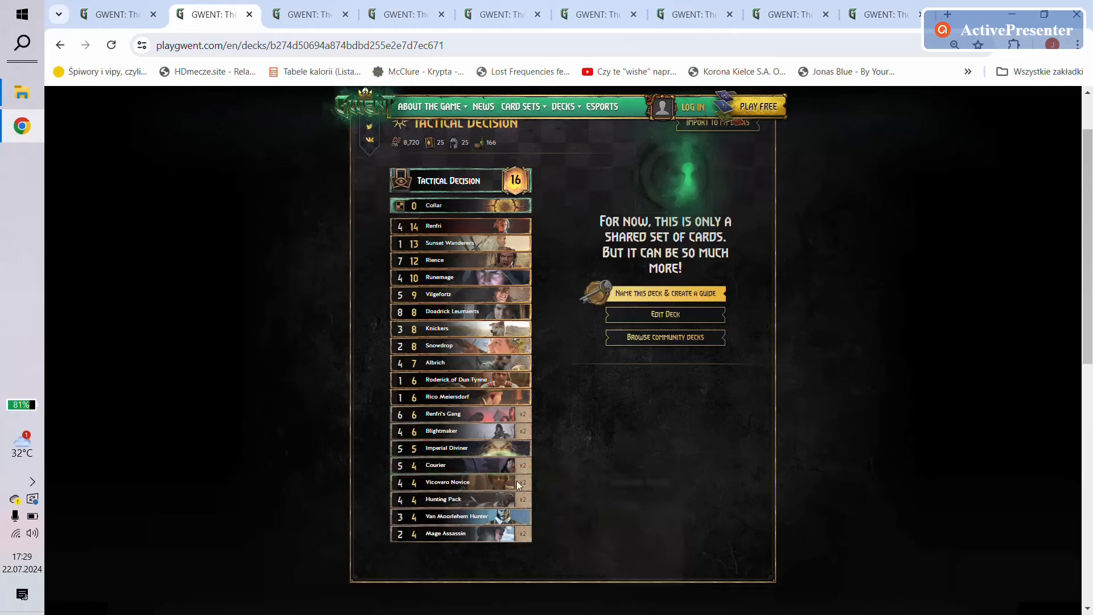
mouse_move(460, 482)
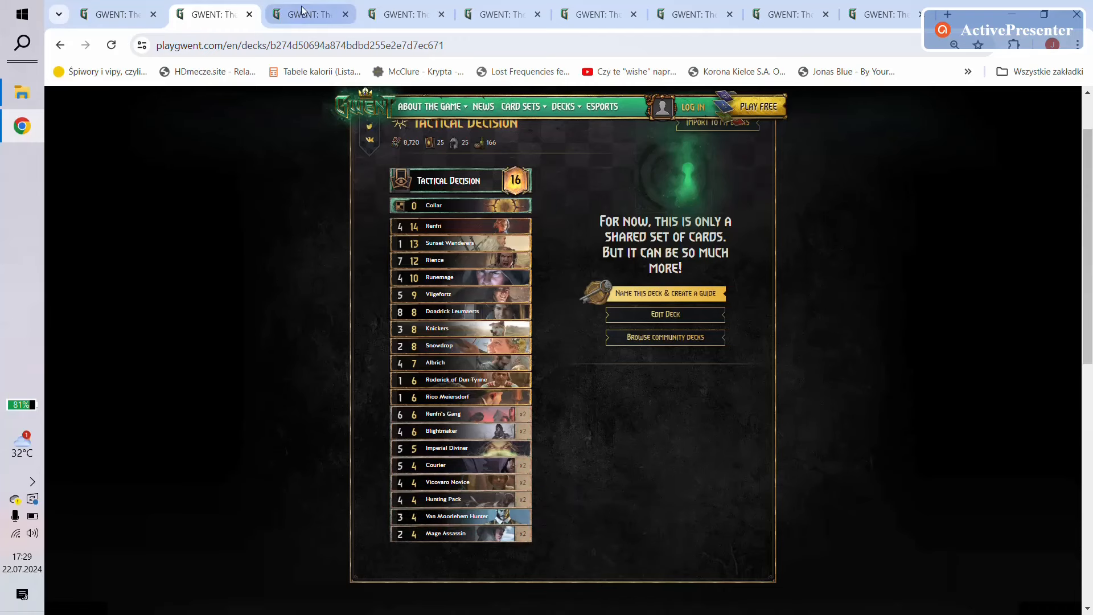
Step: Show the second Tactical Decision deck with Leo Bonhart and inspect its cards through Dorregaray of Vole
click(310, 14)
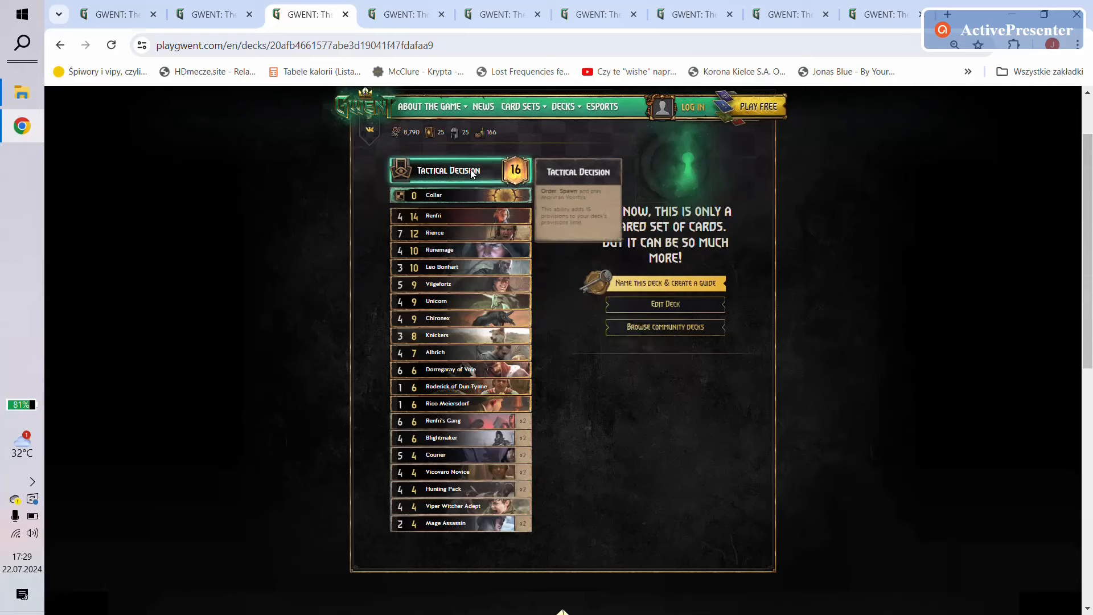
click(213, 14)
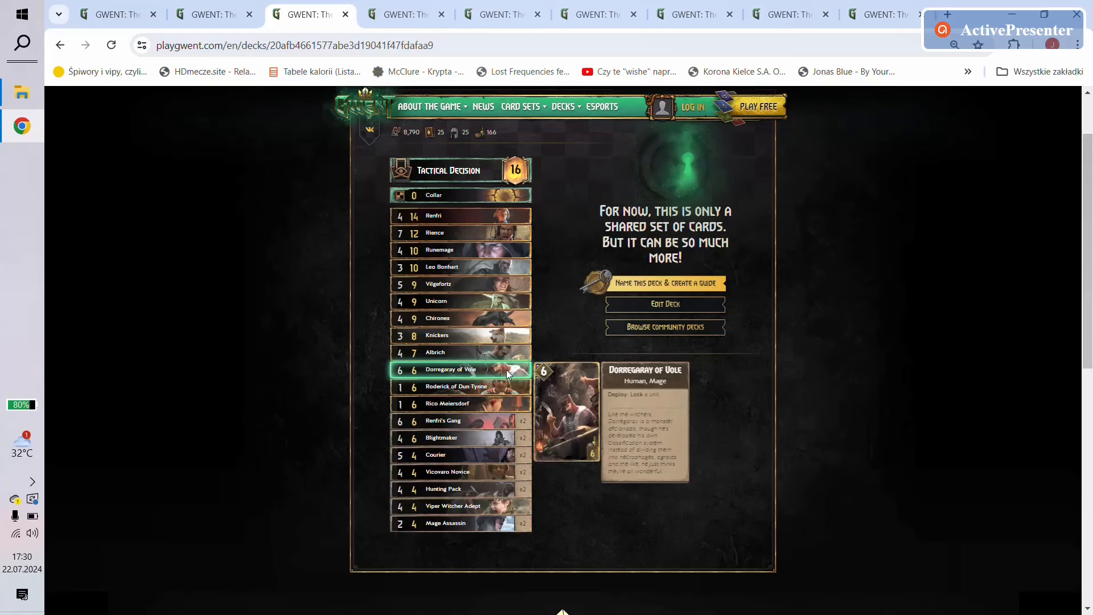
mouse_move(300, 6)
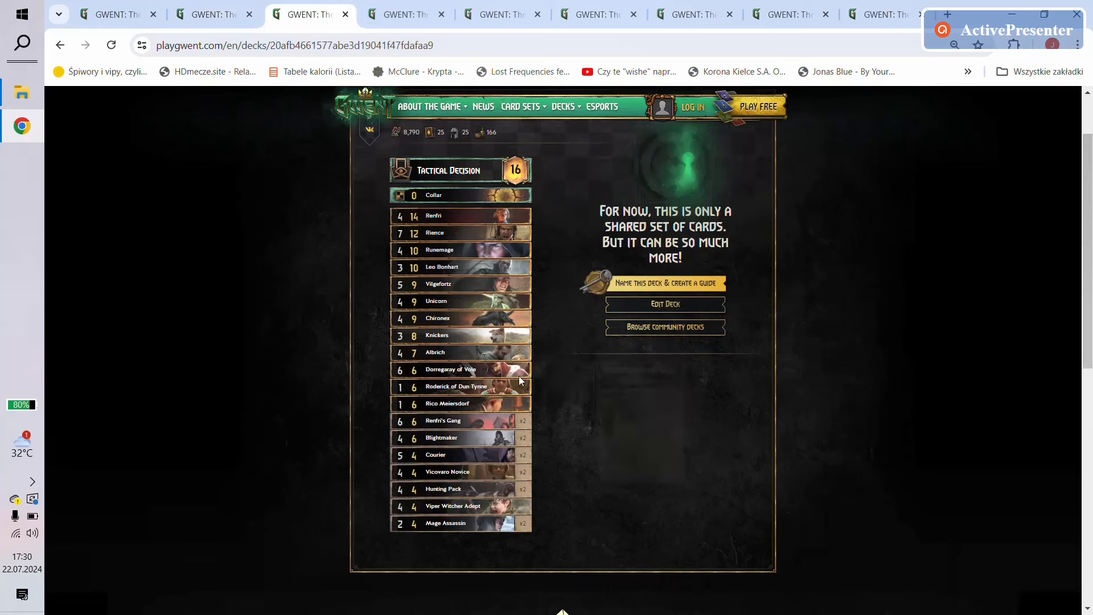
mouse_move(453, 369)
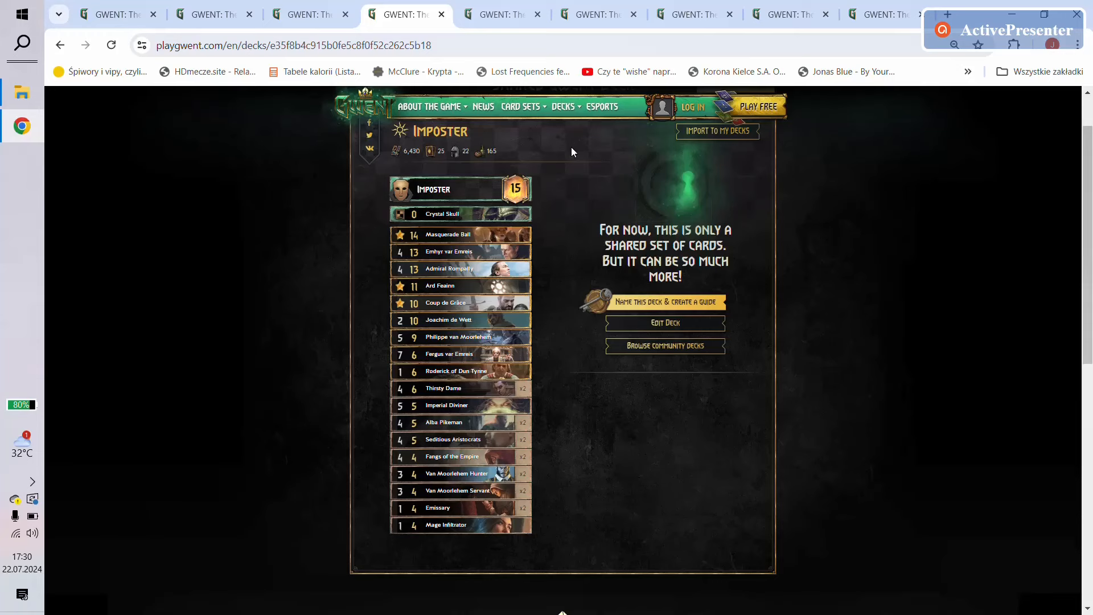
mouse_move(489, 189)
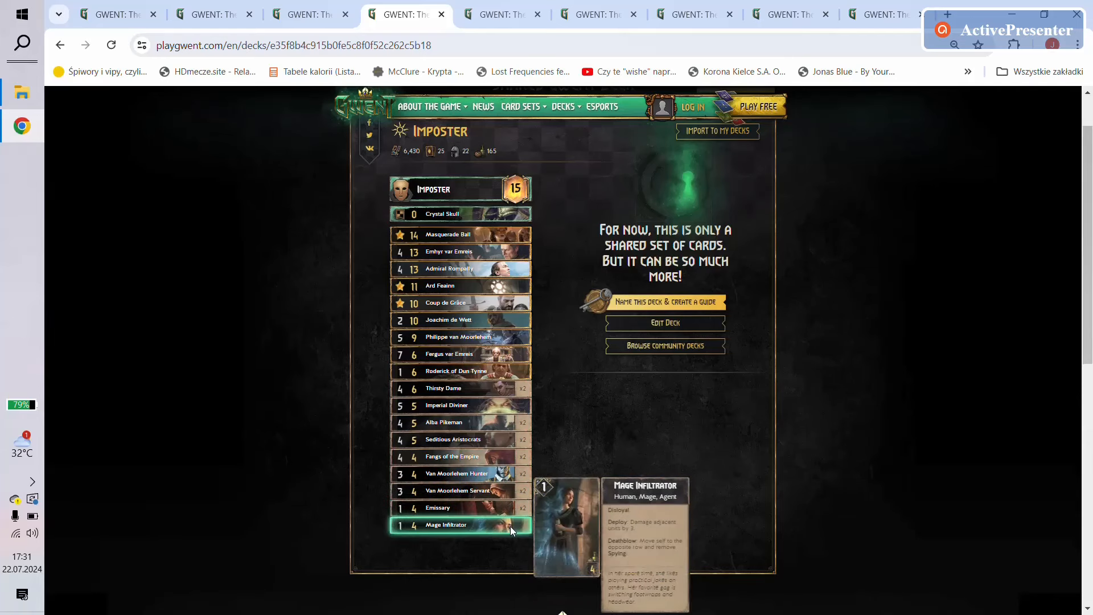
mouse_move(463, 353)
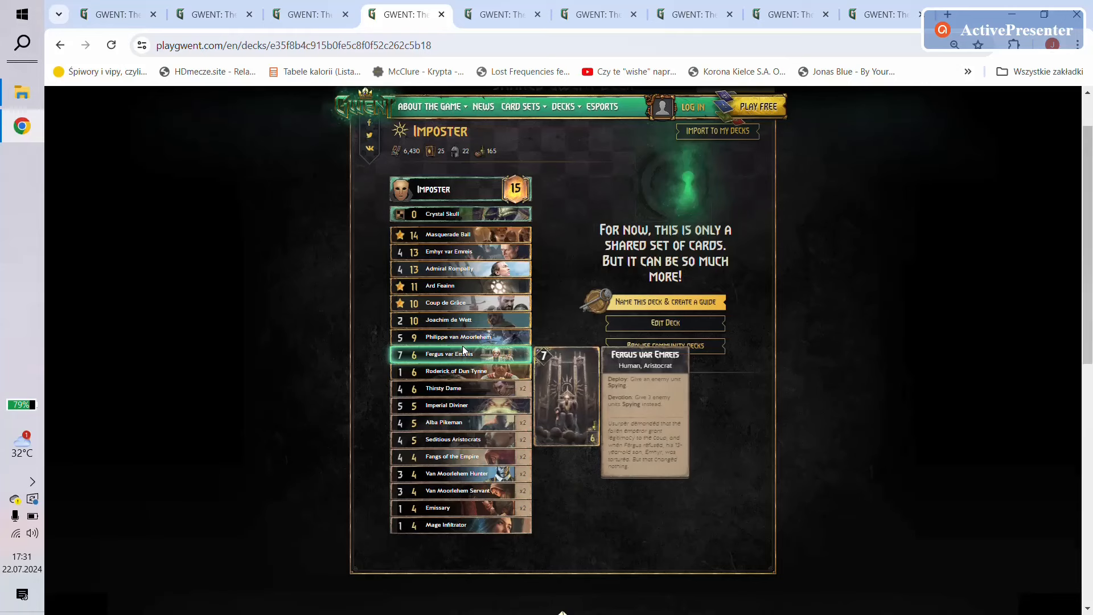
mouse_move(461, 473)
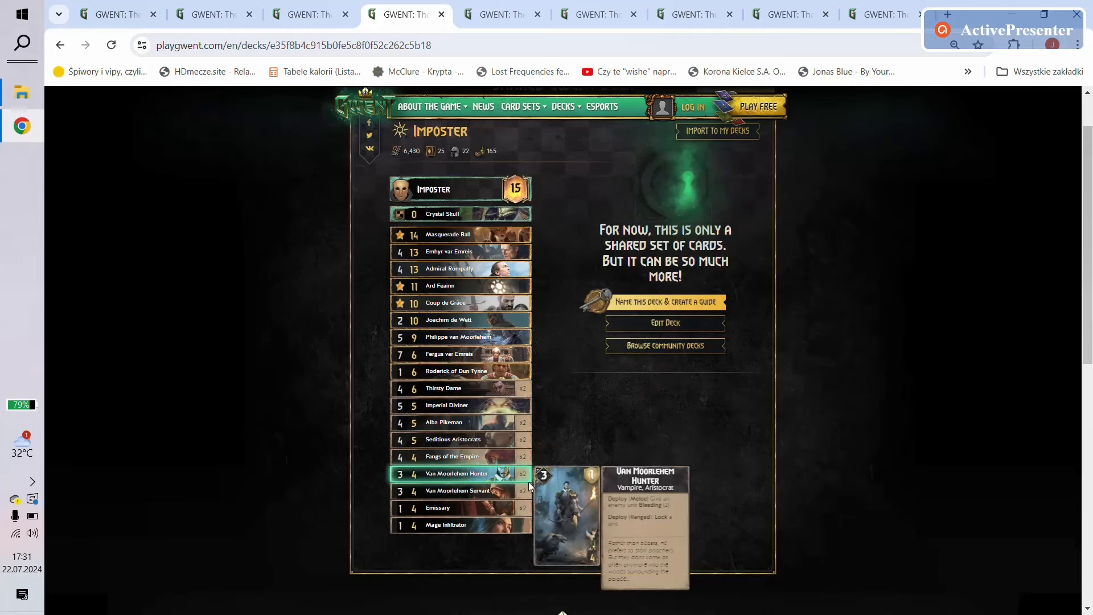
mouse_move(341, 6)
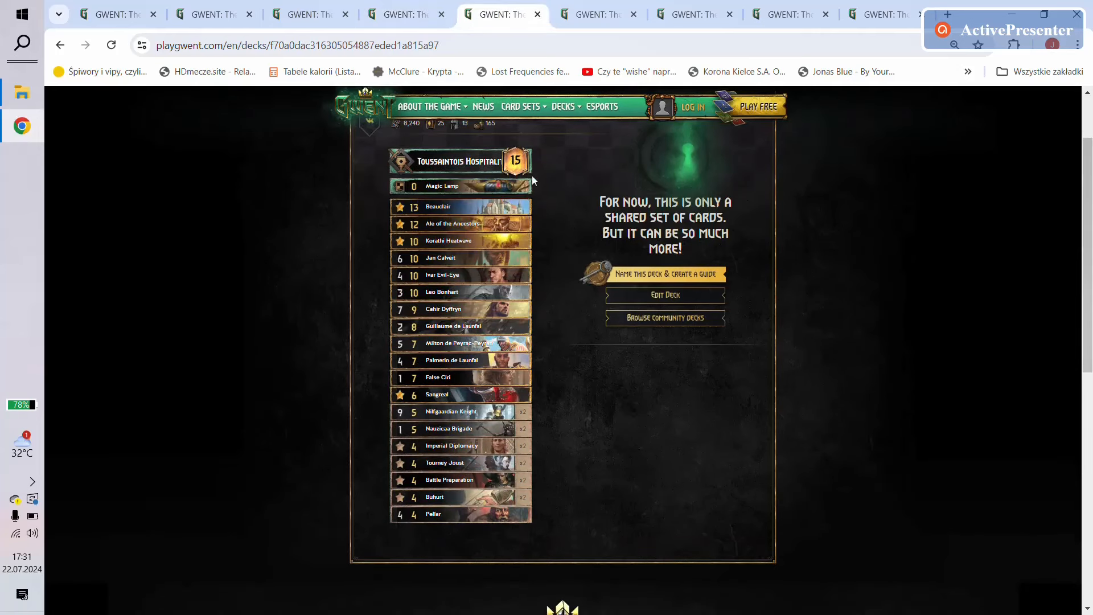
mouse_move(500, 241)
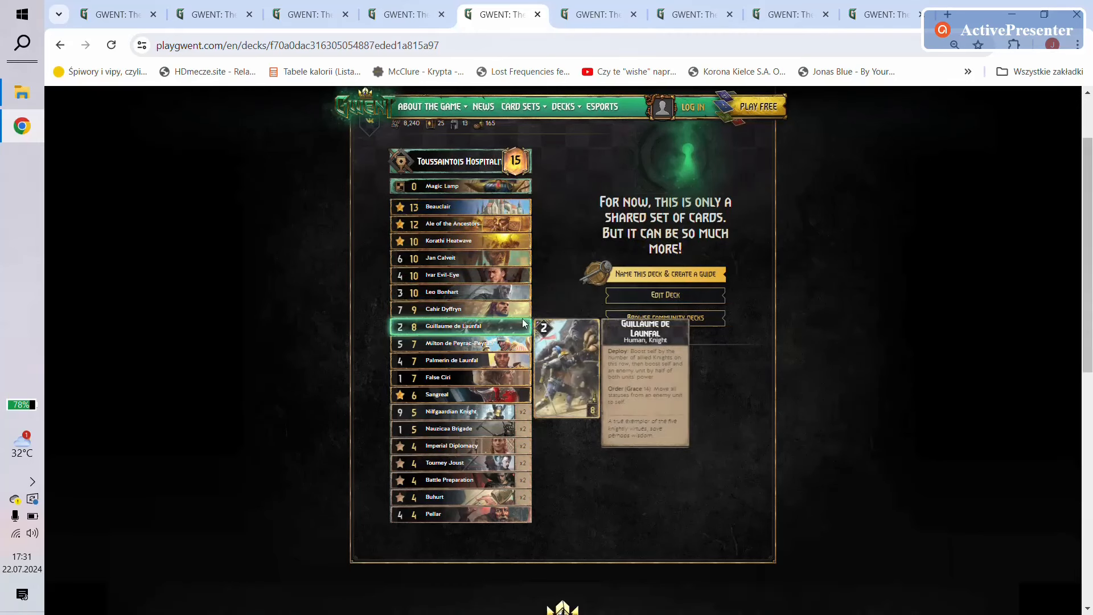
mouse_move(499, 450)
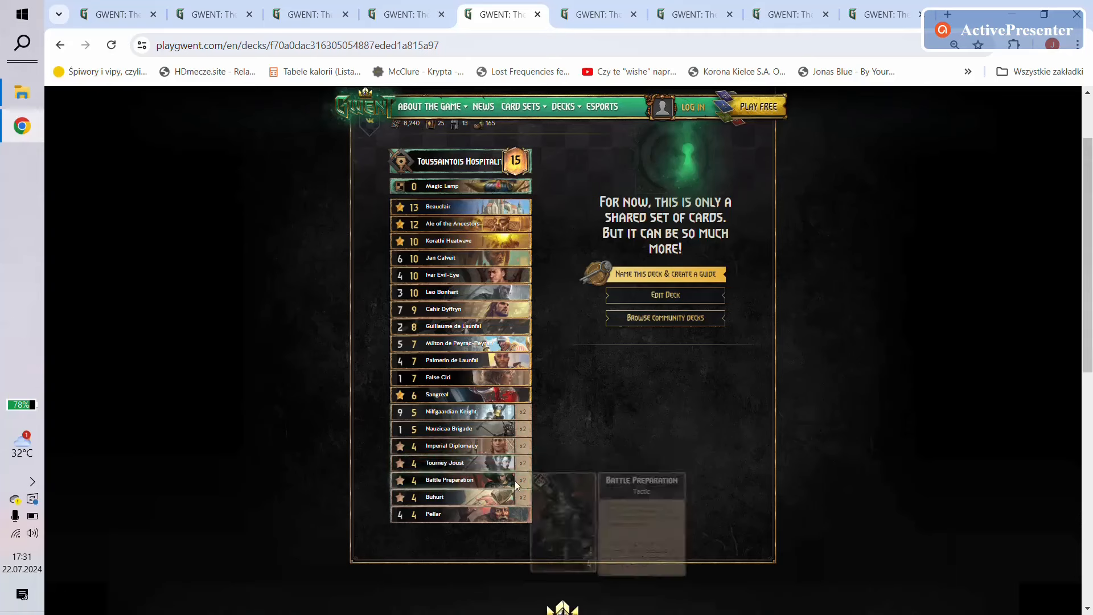
mouse_move(460, 514)
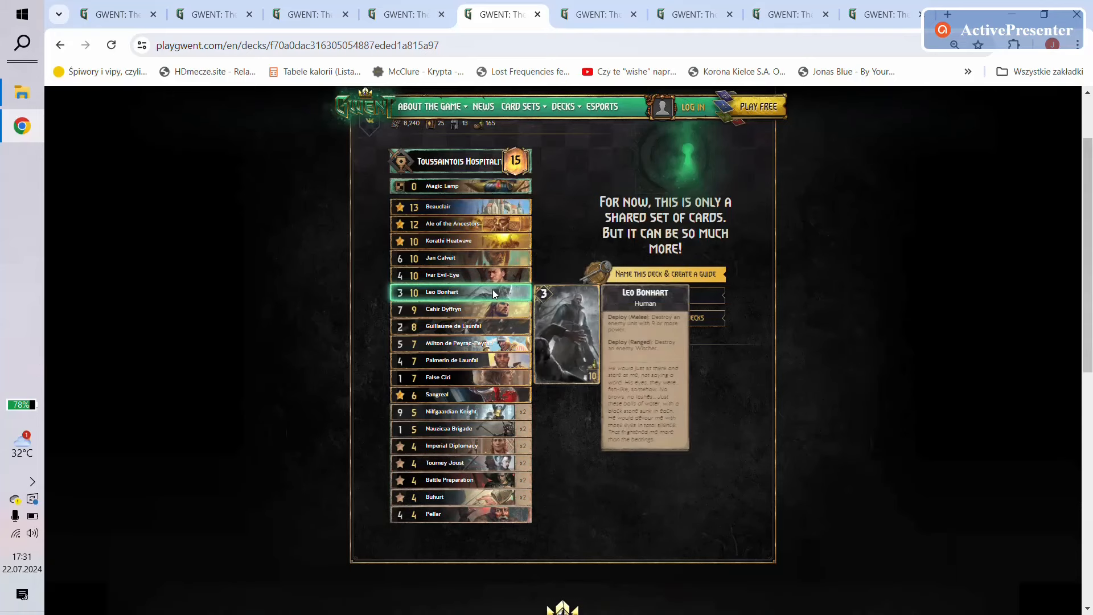
mouse_move(509, 525)
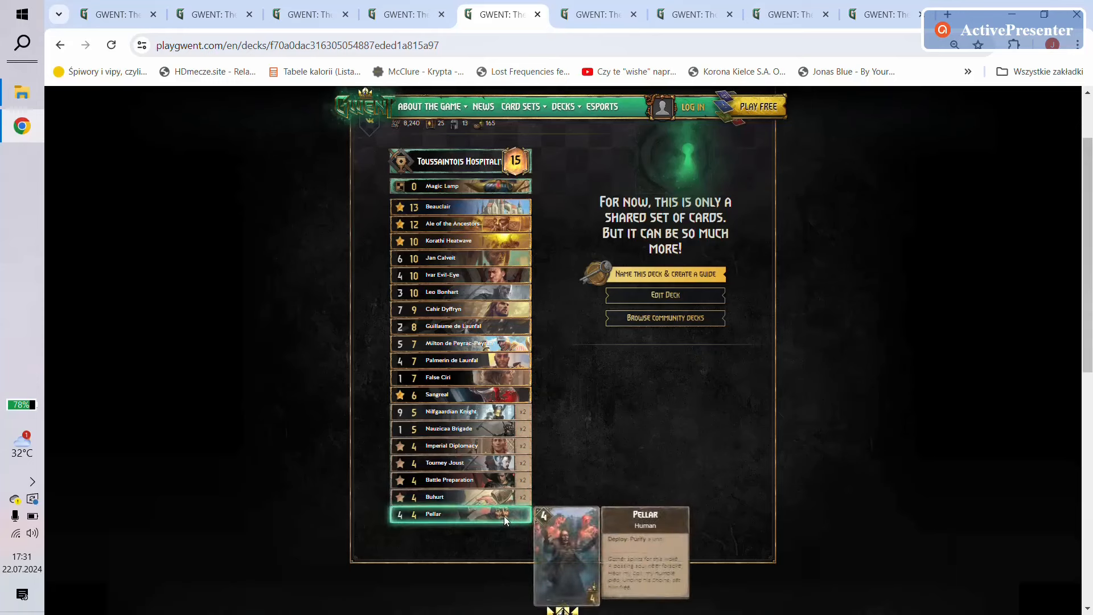
mouse_move(508, 247)
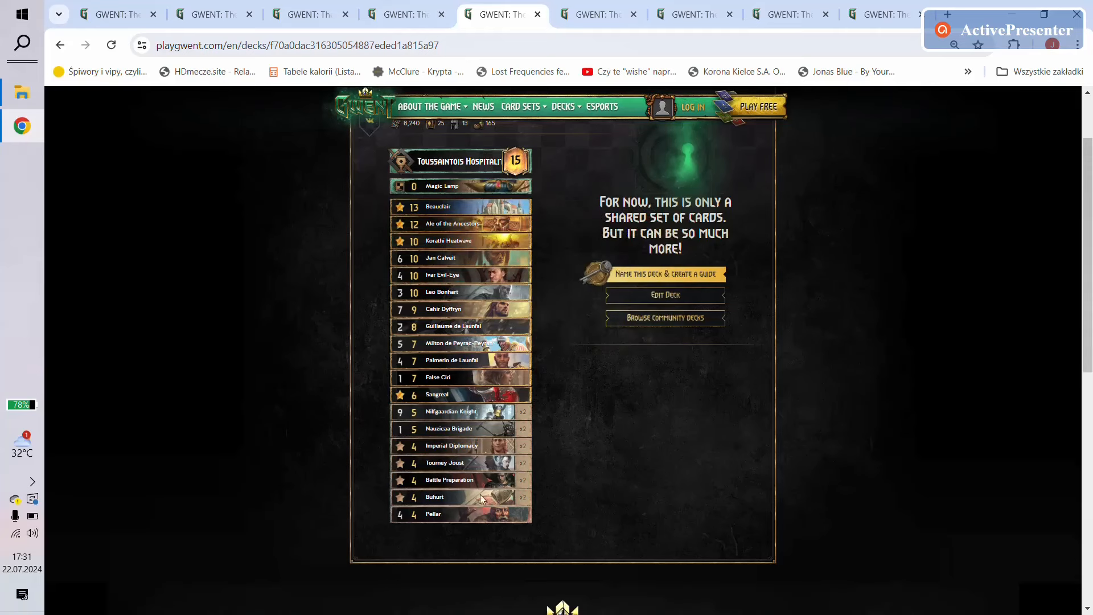
mouse_move(460, 462)
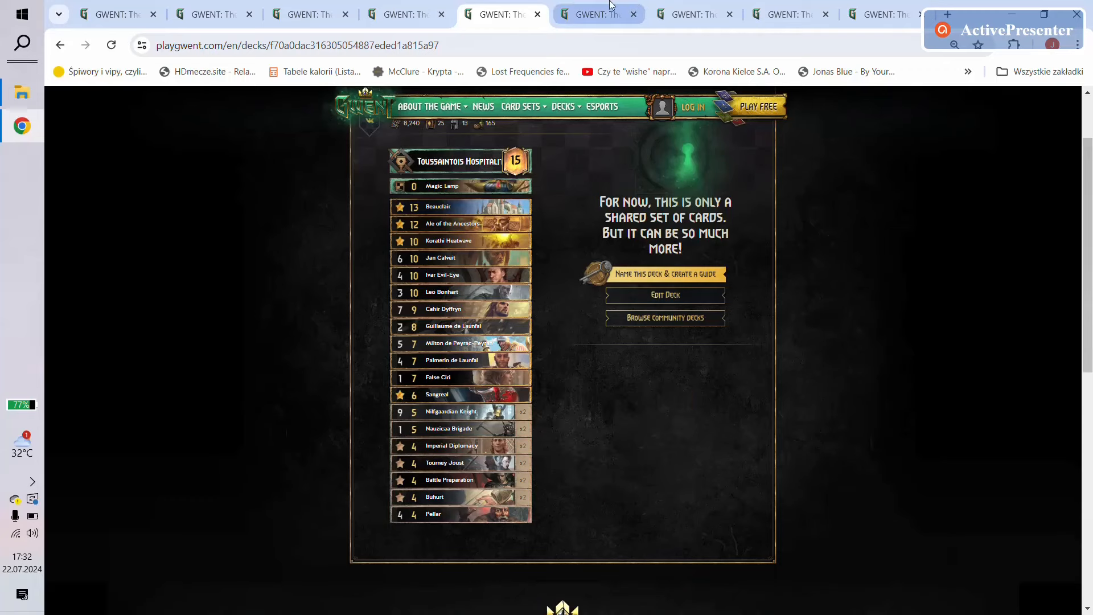
Step: Show the Enslave deck and review its cards from Tomes var Emreis down to Emissary
click(597, 14)
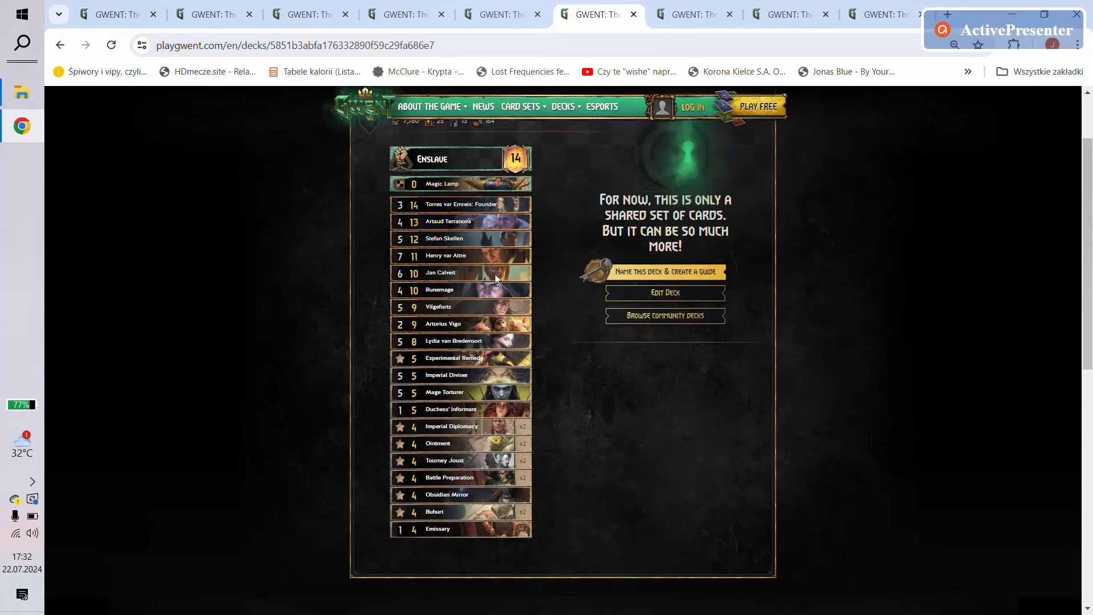
mouse_move(481, 177)
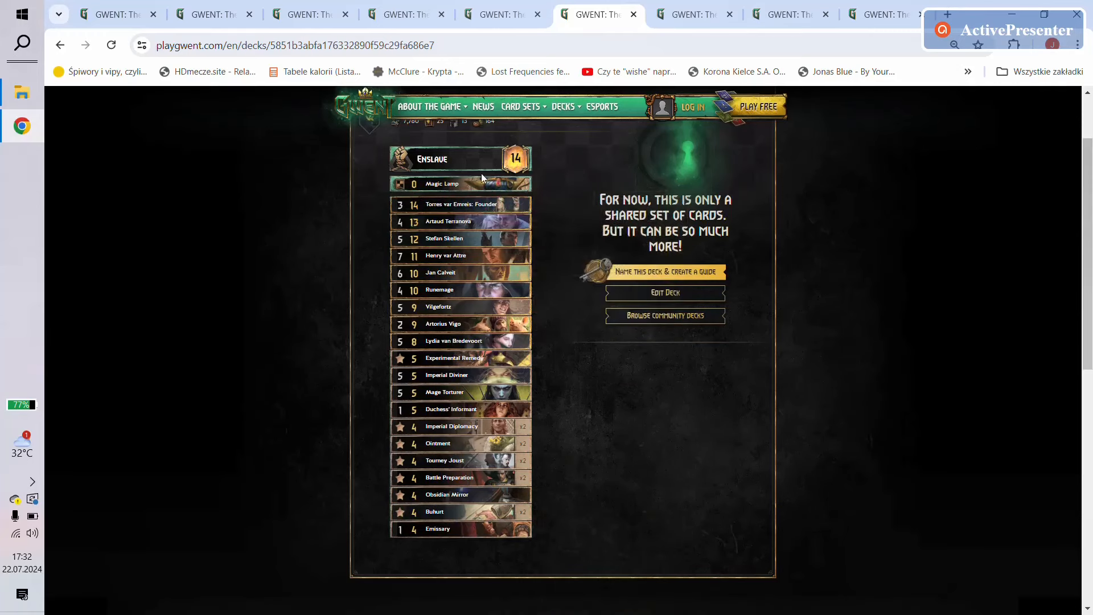
mouse_move(460, 183)
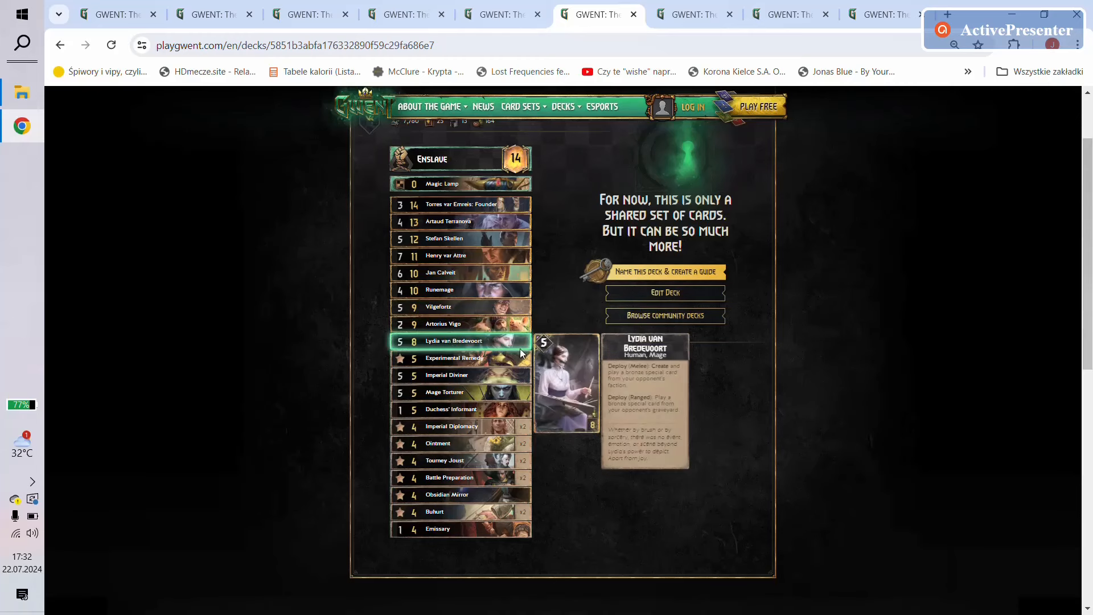
mouse_move(521, 342)
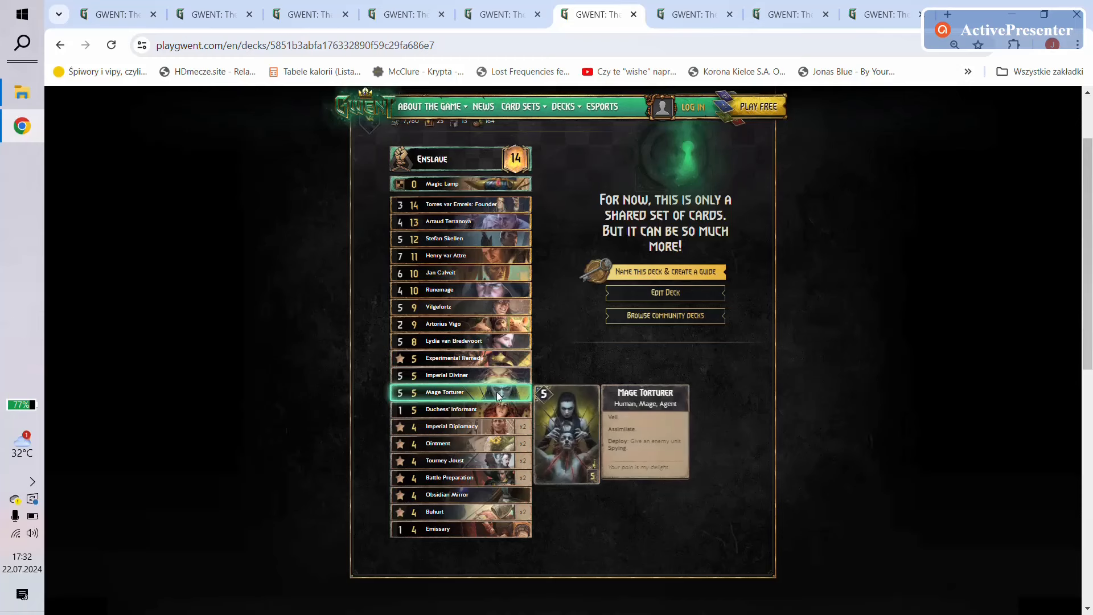
mouse_move(514, 399)
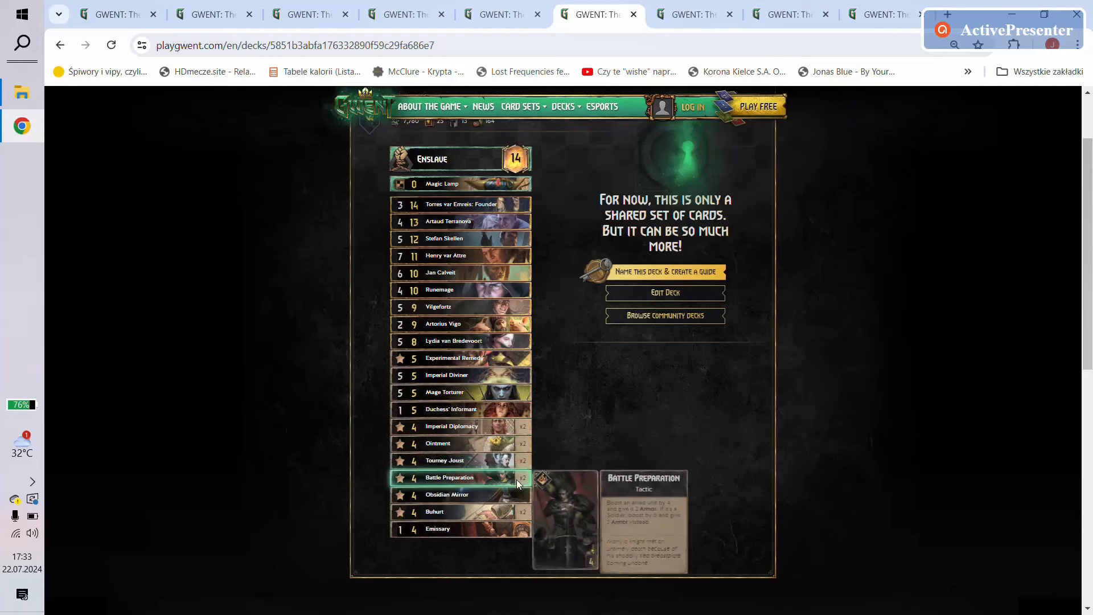
mouse_move(512, 461)
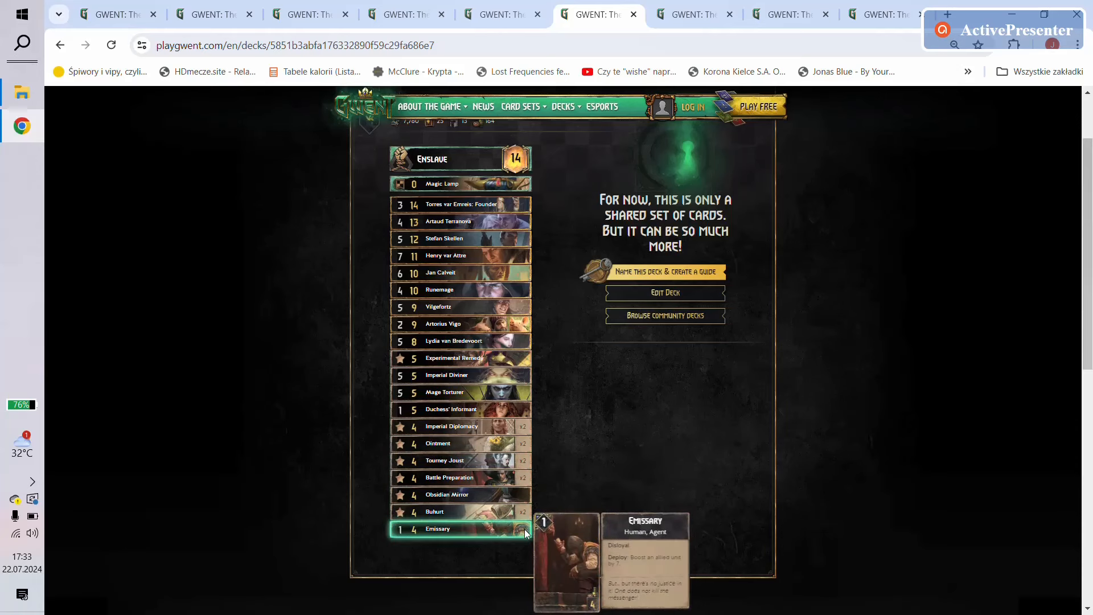
mouse_move(506, 547)
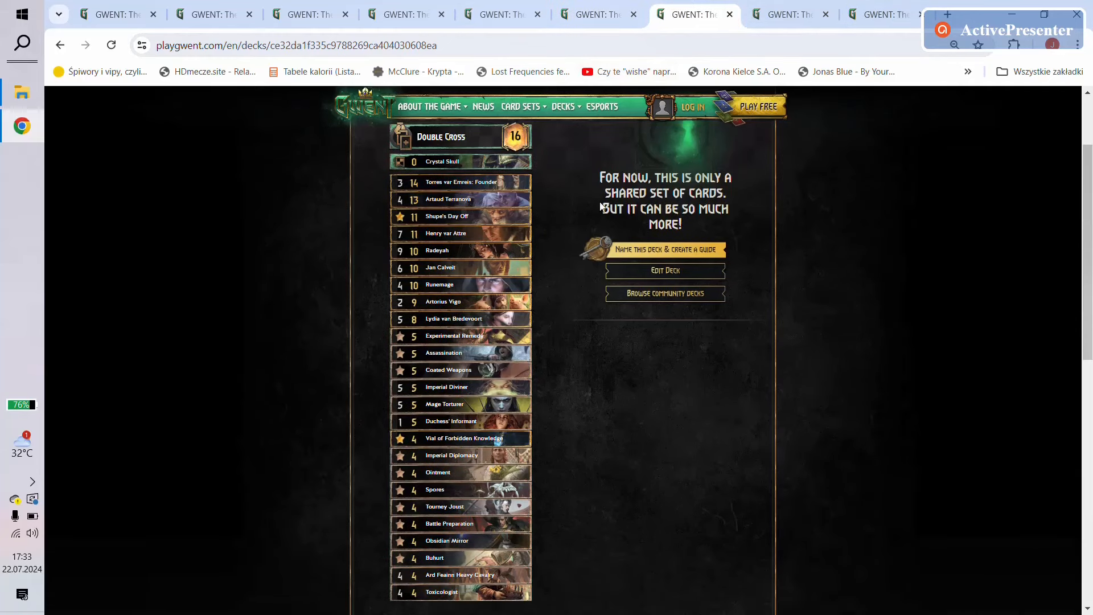
mouse_move(460, 160)
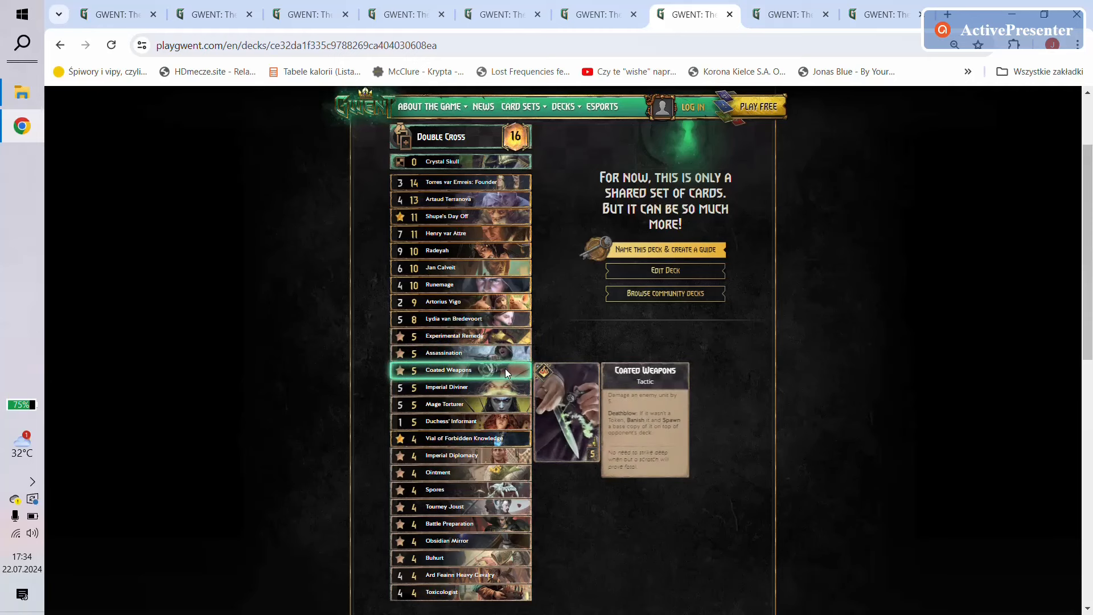
mouse_move(460, 403)
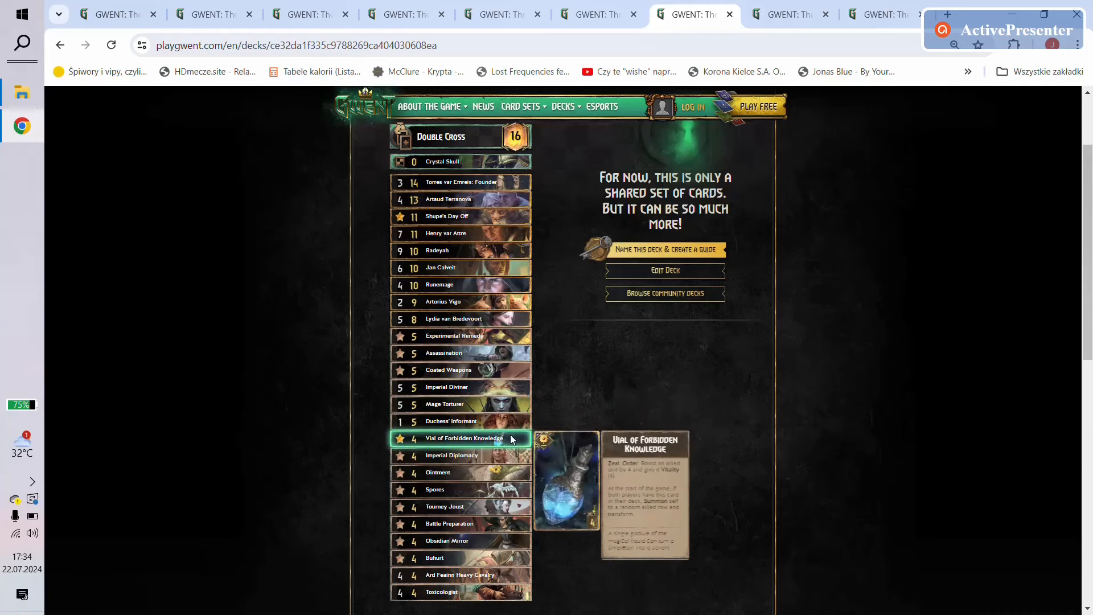
mouse_move(507, 506)
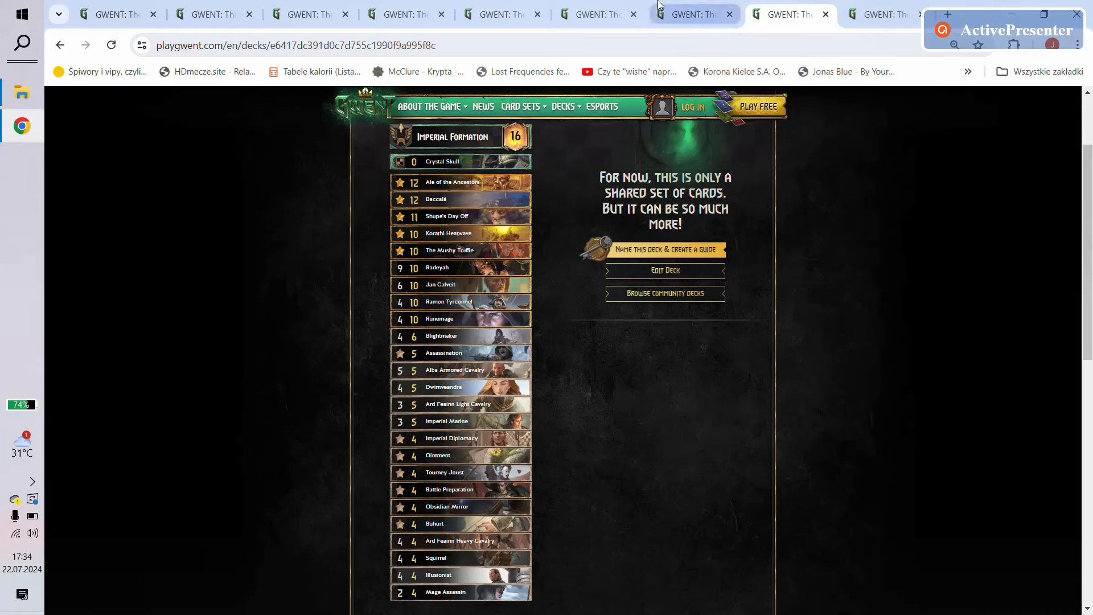
mouse_move(453, 182)
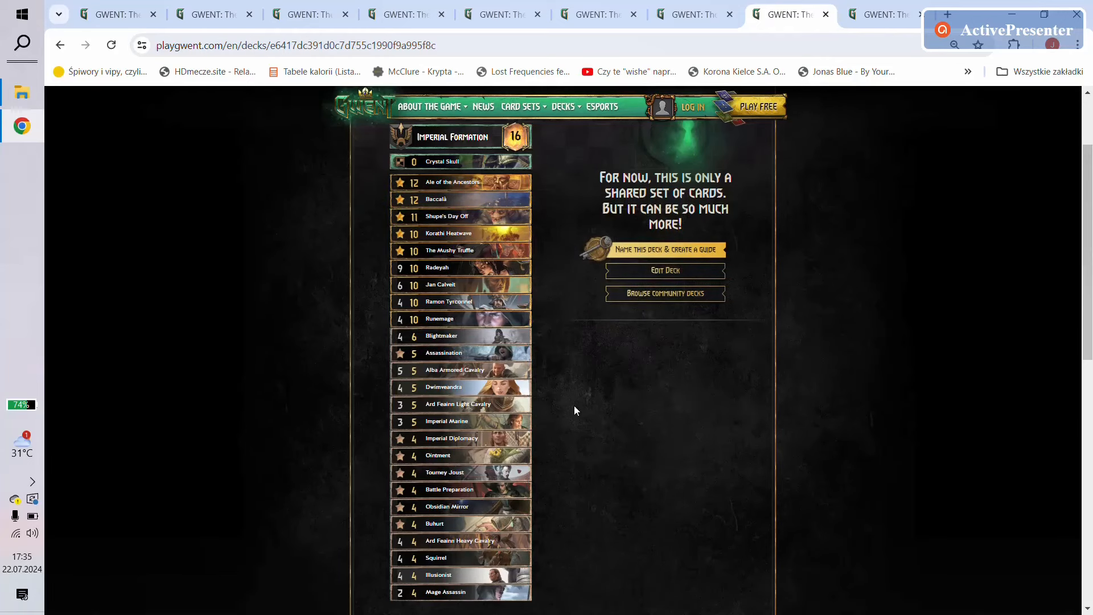
mouse_move(489, 285)
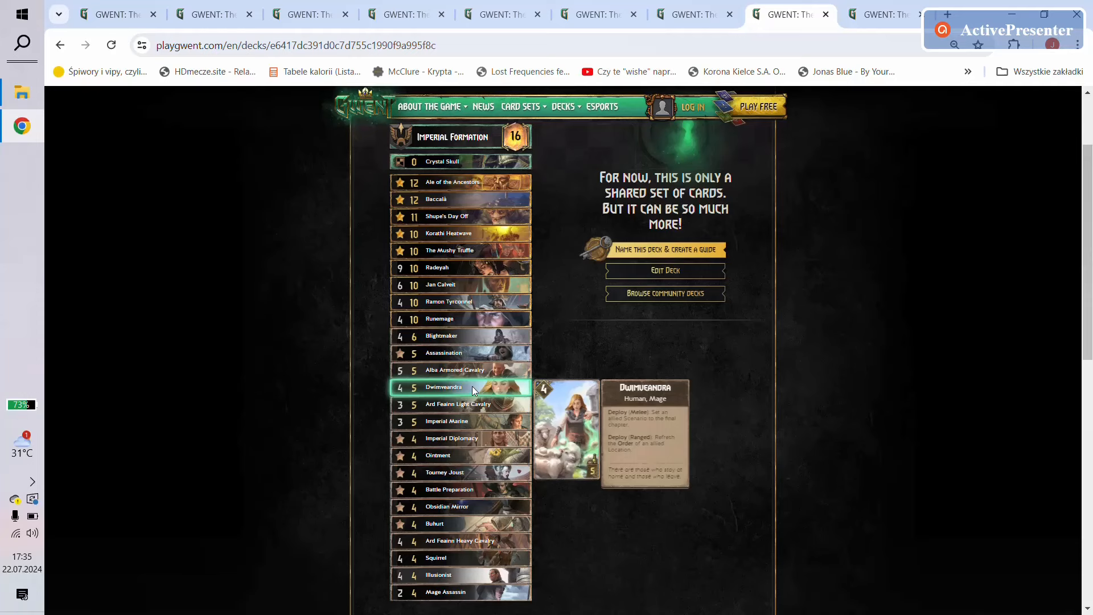
mouse_move(556, 393)
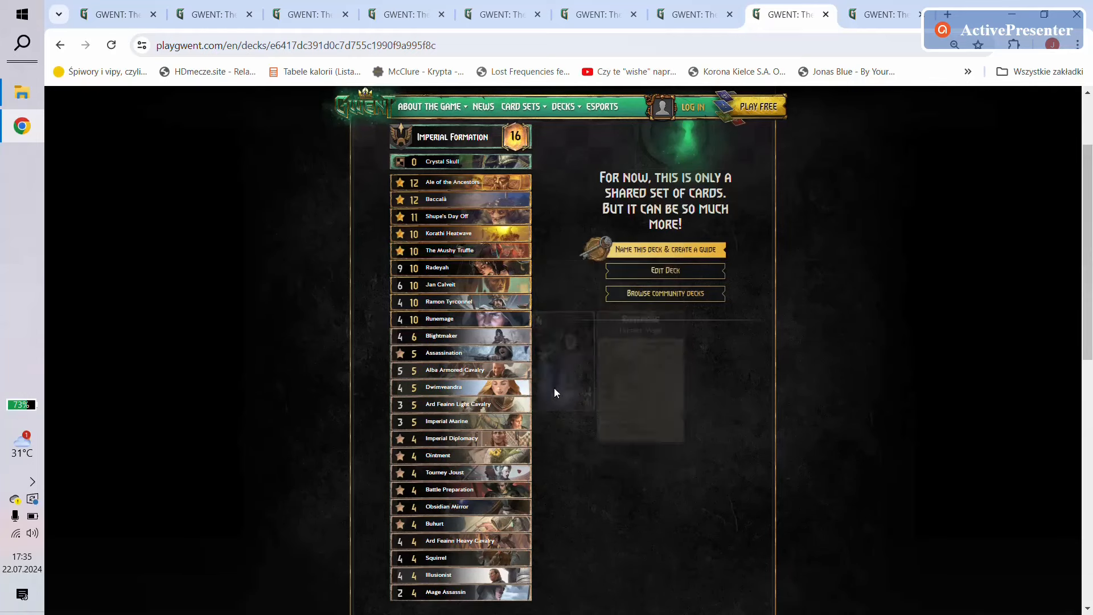
mouse_move(460, 403)
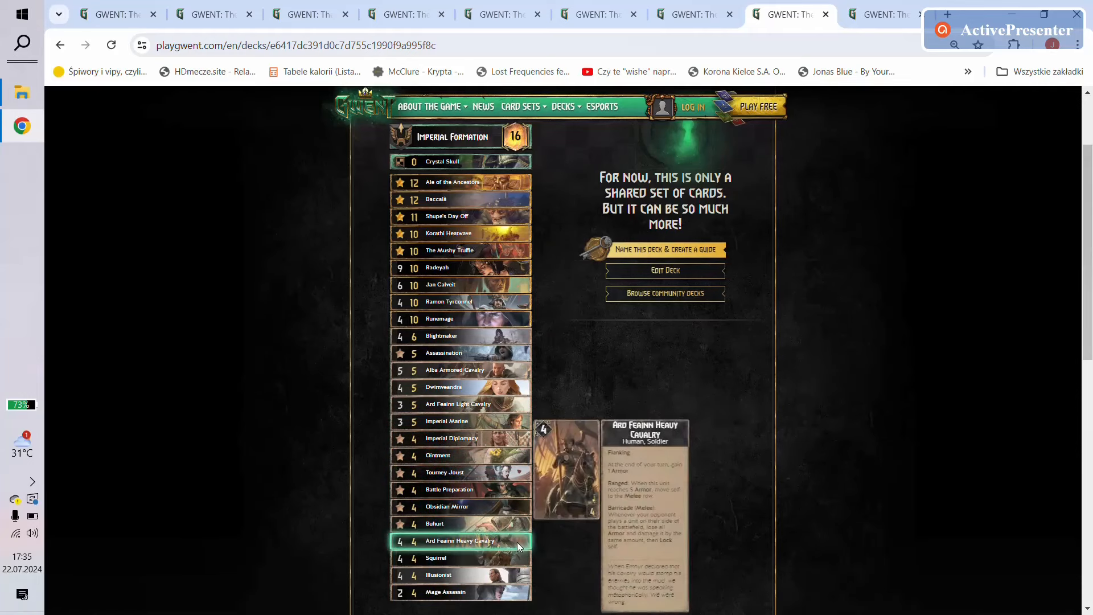
mouse_move(723, 563)
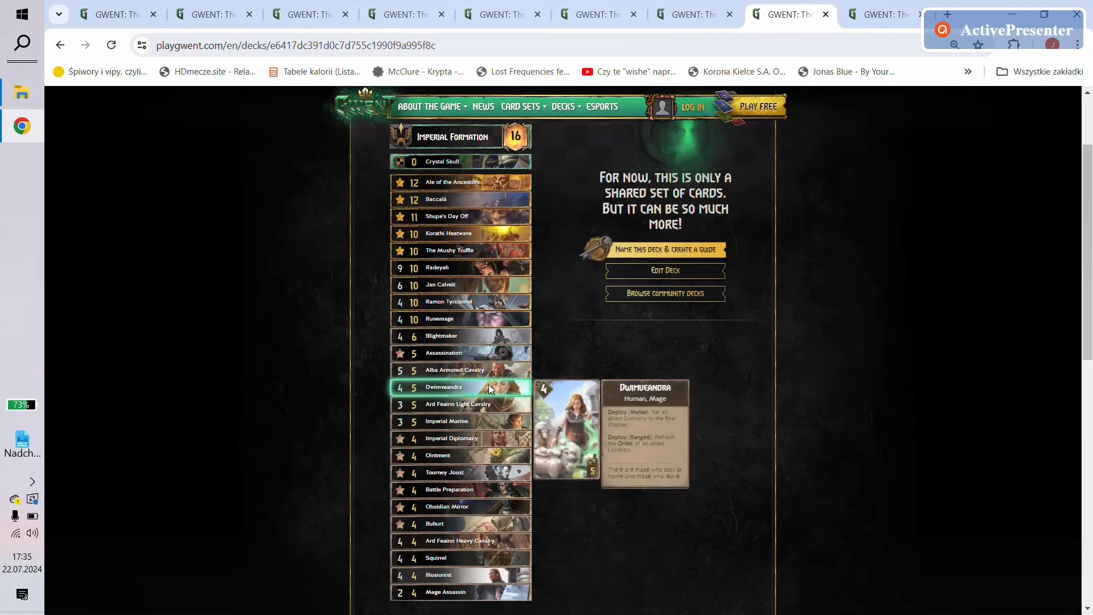
mouse_move(516, 251)
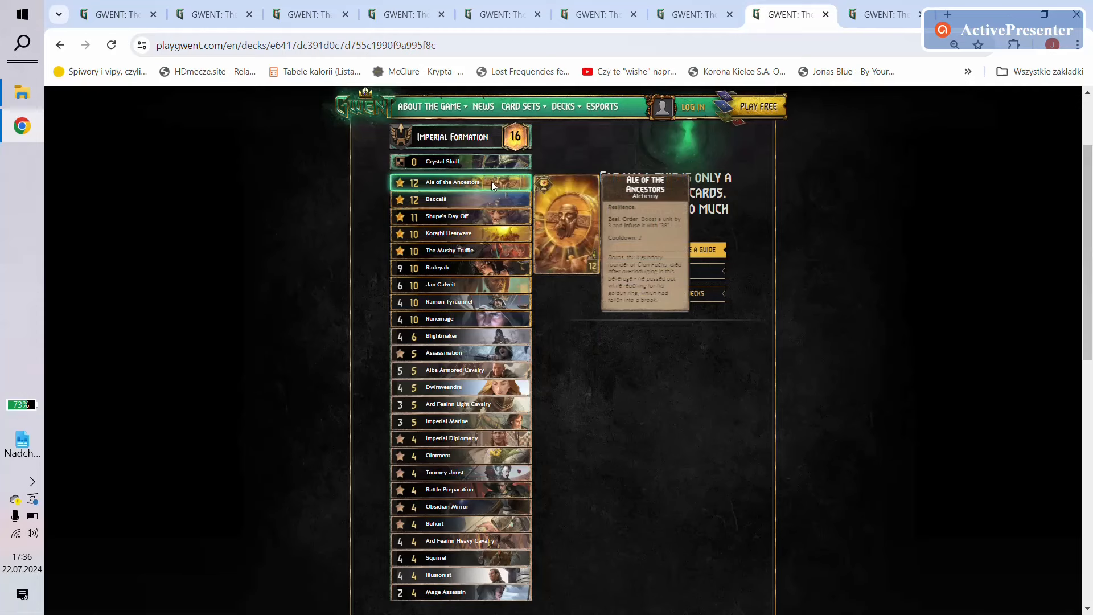
mouse_move(562, 229)
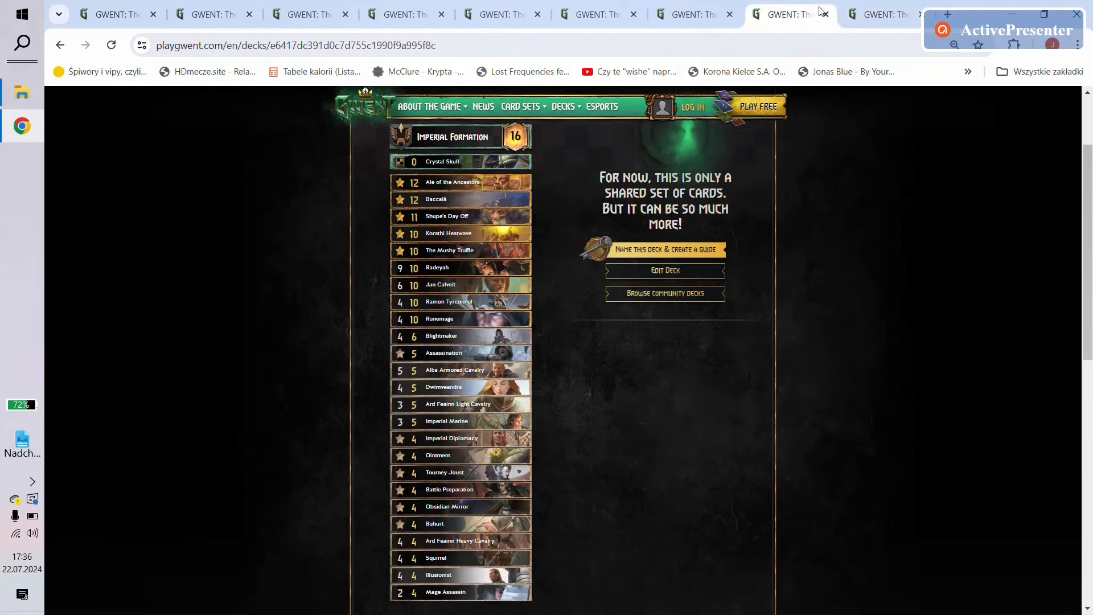
Step: Show the second Imperial Formation deck with War Council and review cards like Korathi Heatwave and Illusionist
click(881, 13)
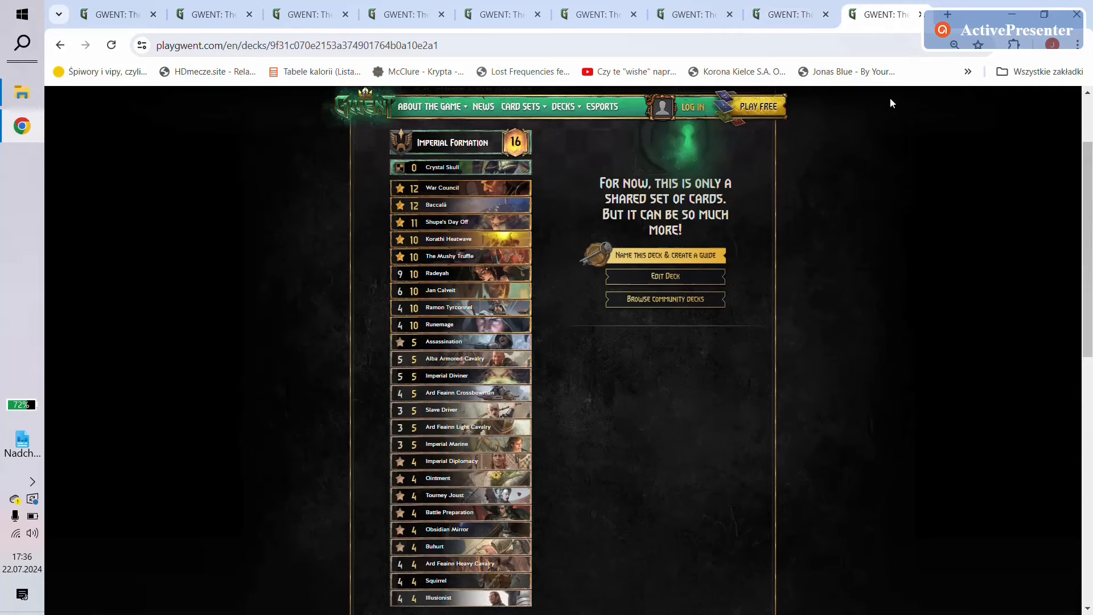
mouse_move(446, 222)
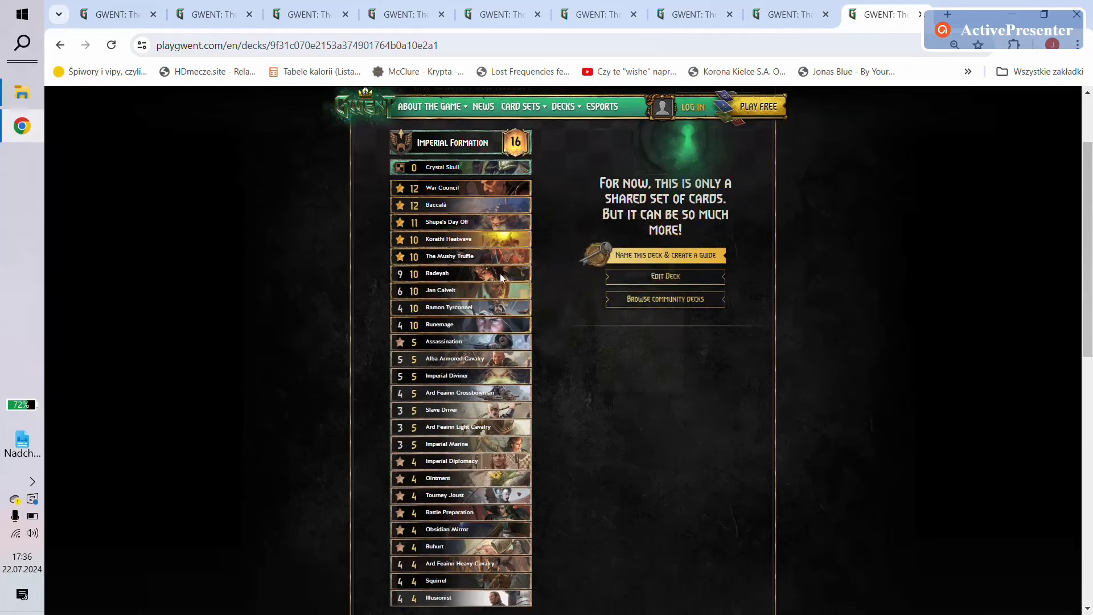
mouse_move(460, 239)
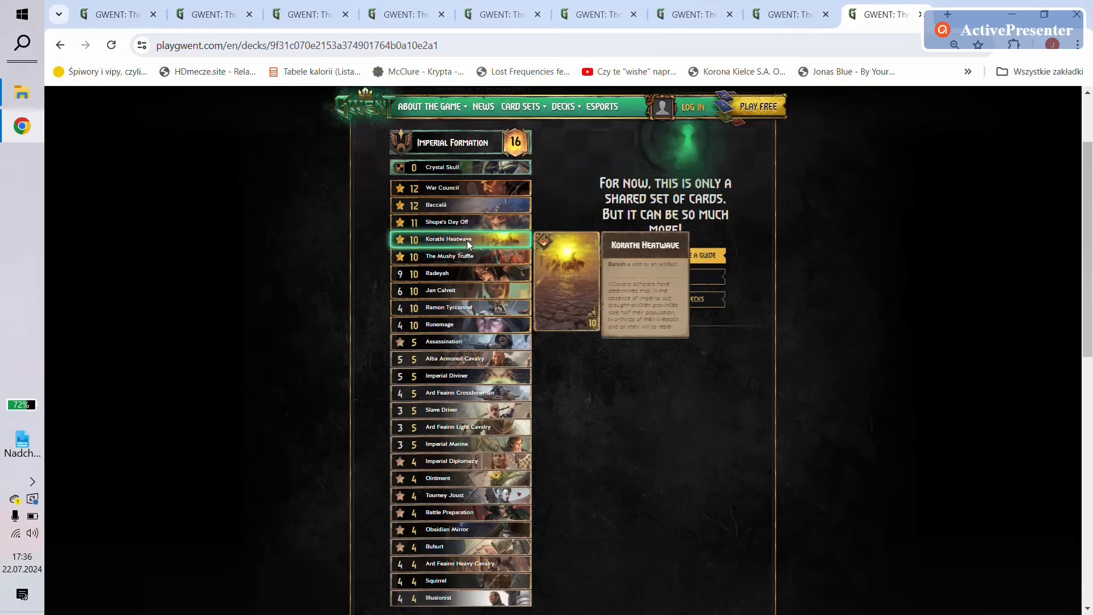
mouse_move(488, 273)
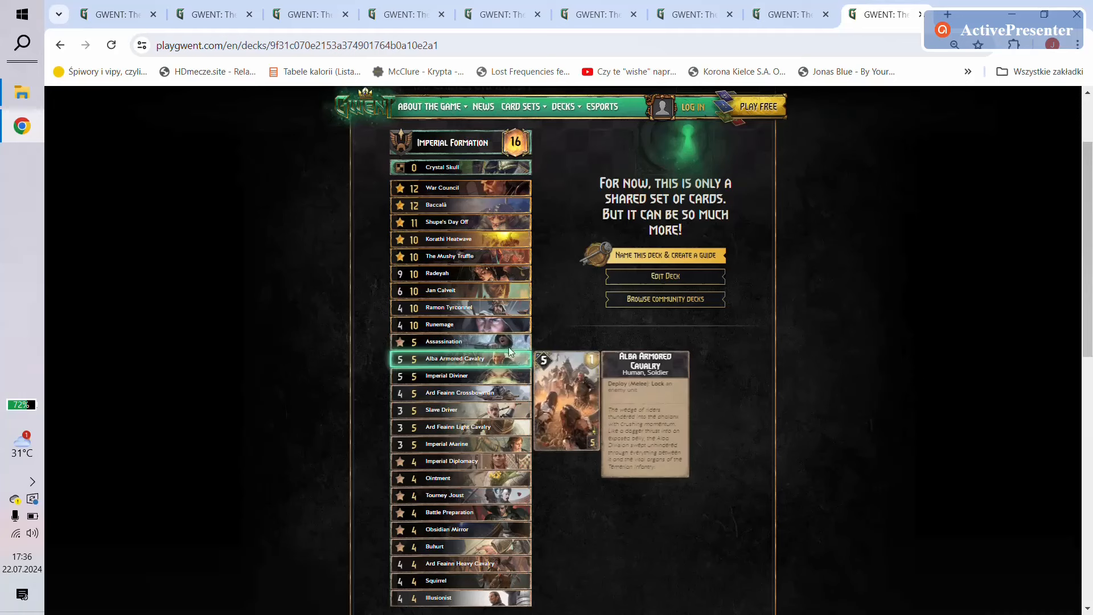
mouse_move(489, 374)
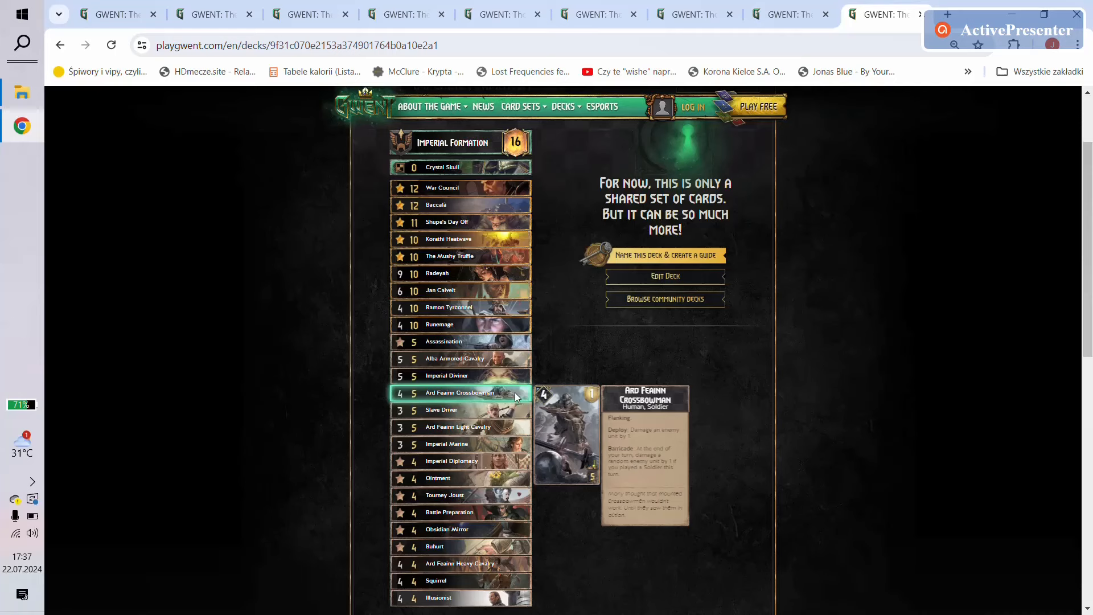
mouse_move(519, 403)
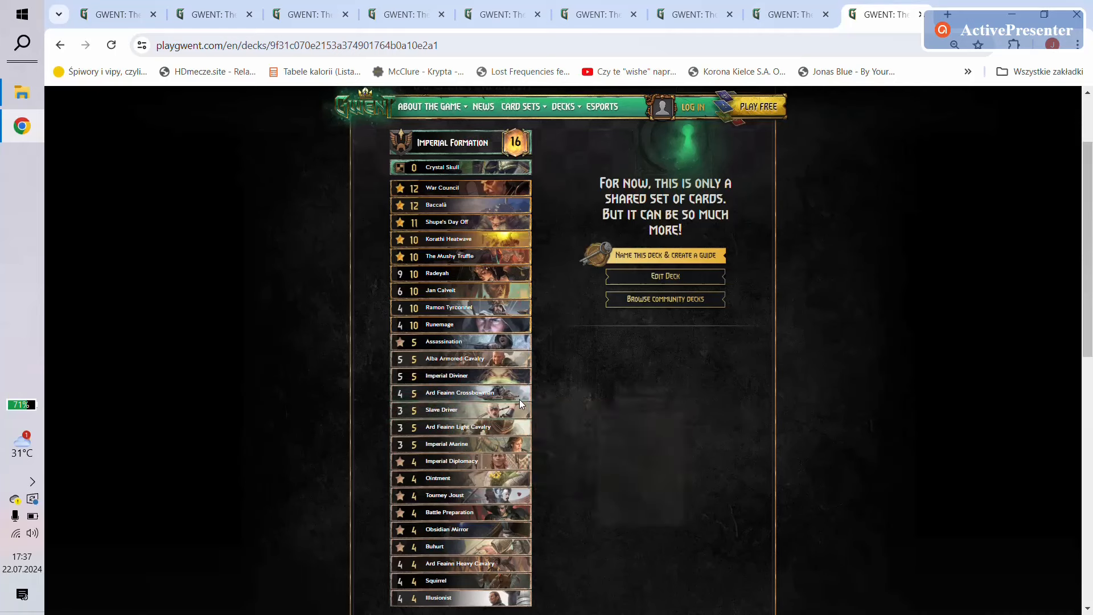
mouse_move(460, 393)
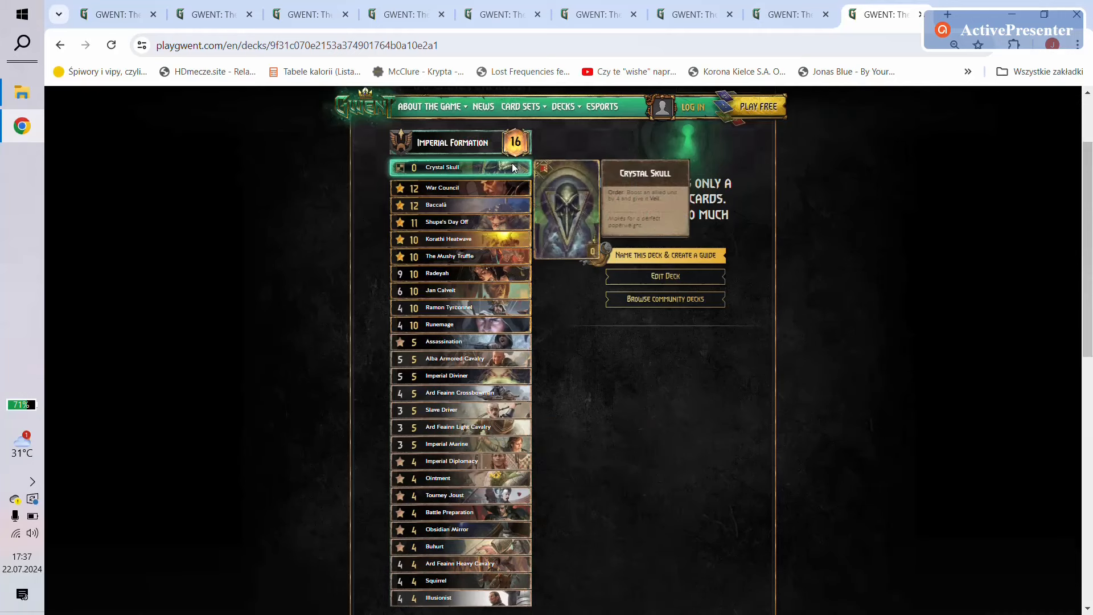
mouse_move(436, 579)
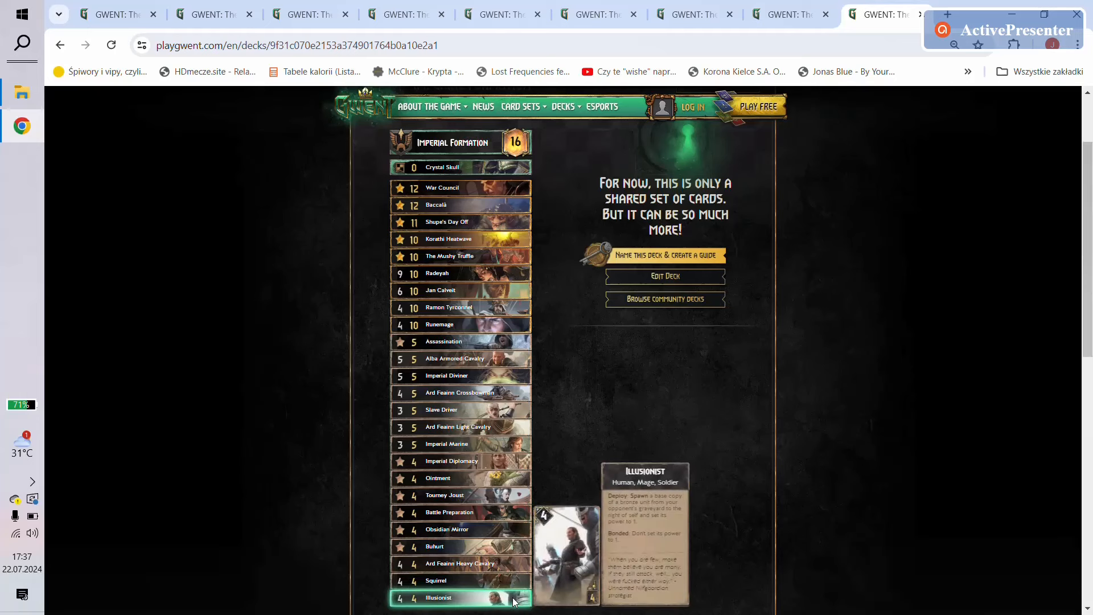
mouse_move(112, 14)
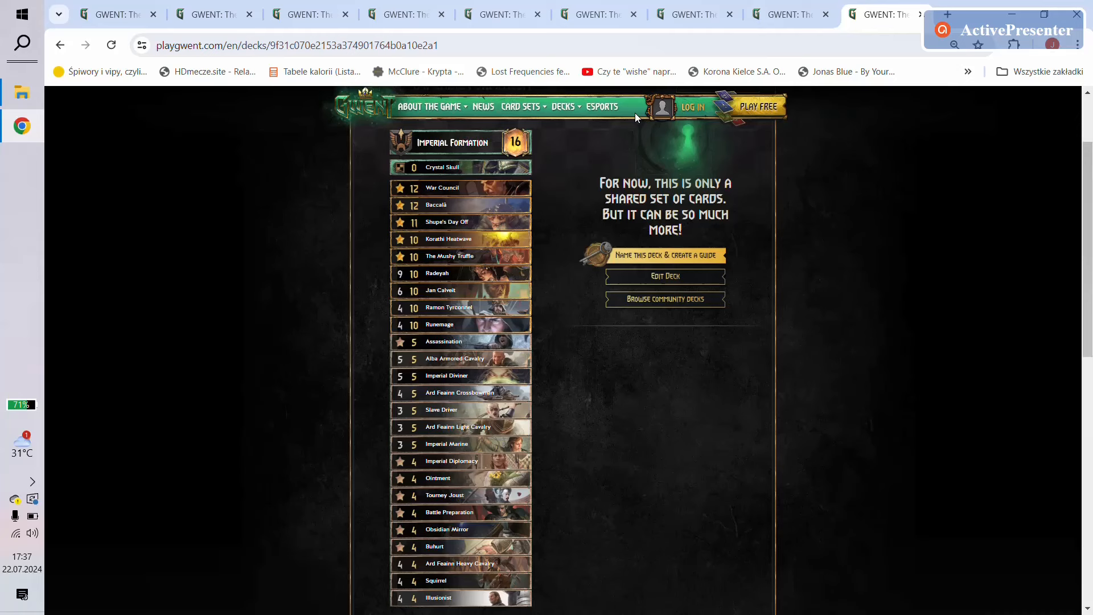
mouse_move(53, 6)
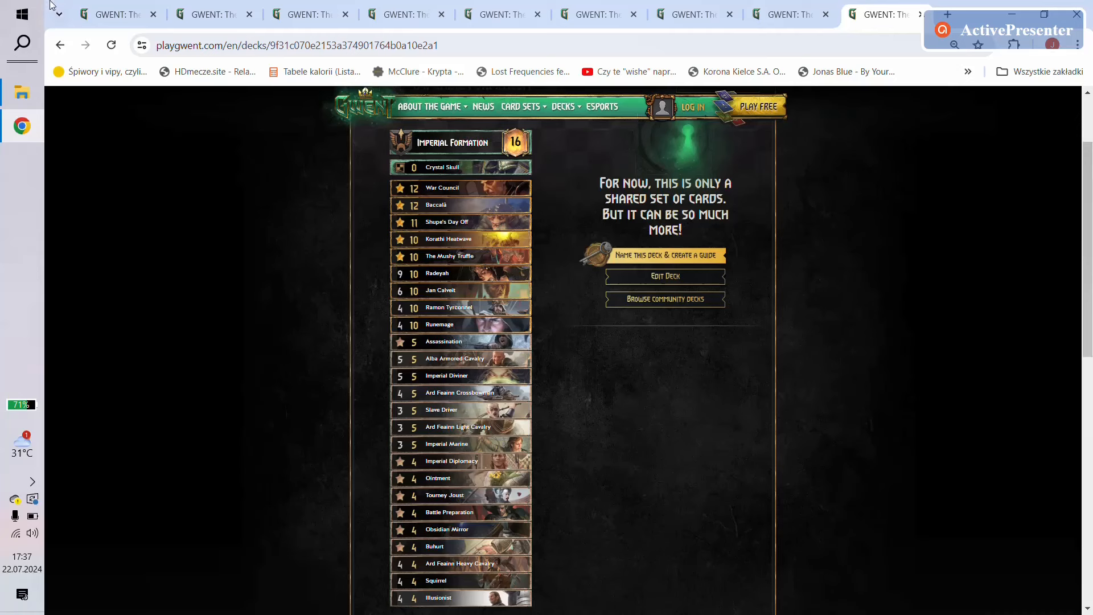
mouse_move(335, 269)
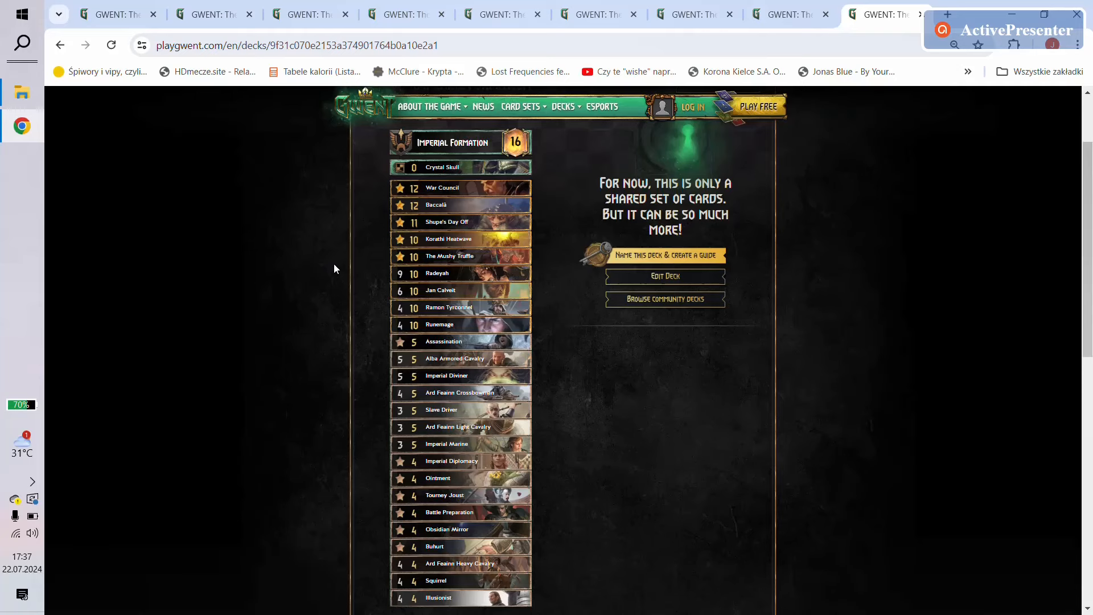
Step: Flip past the Toussaintois Hospitality deck to the Tactical Decision deck led by Collar and Renfri
click(112, 14)
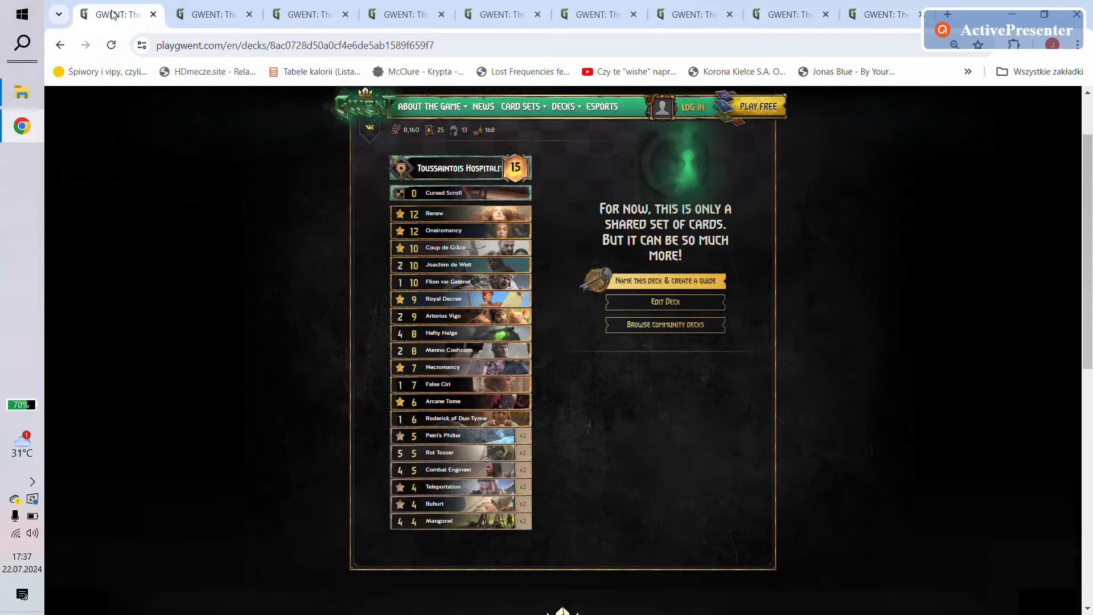
click(213, 13)
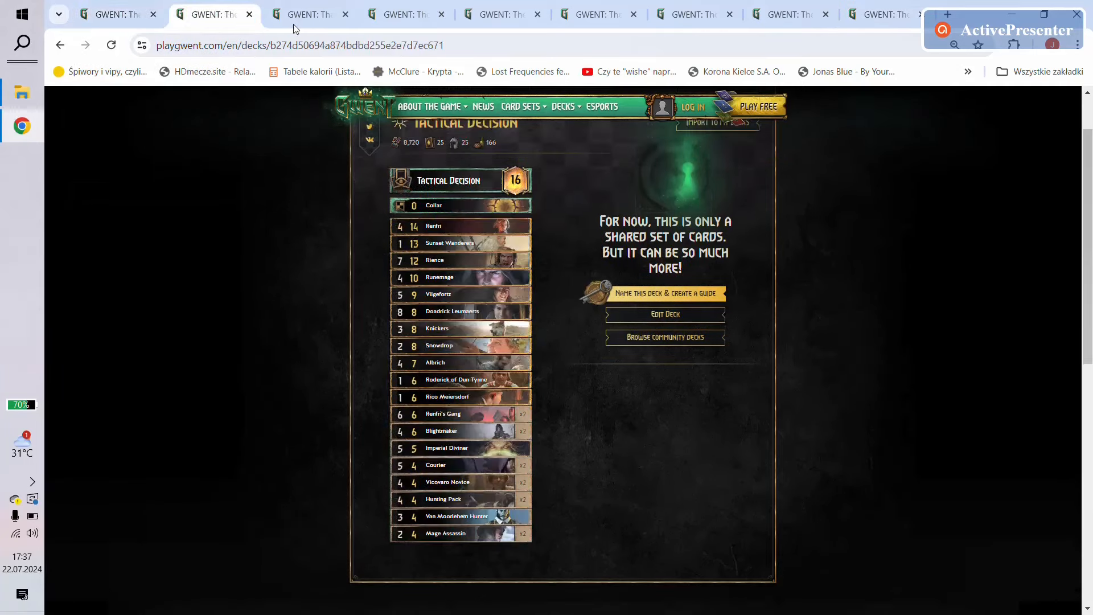